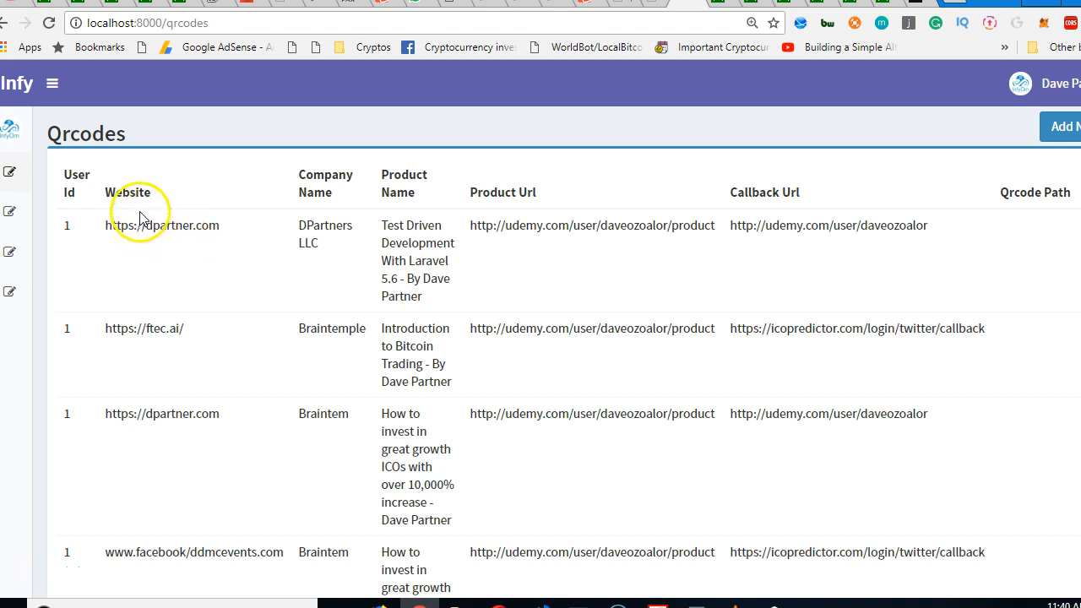
mouse_move(179, 500)
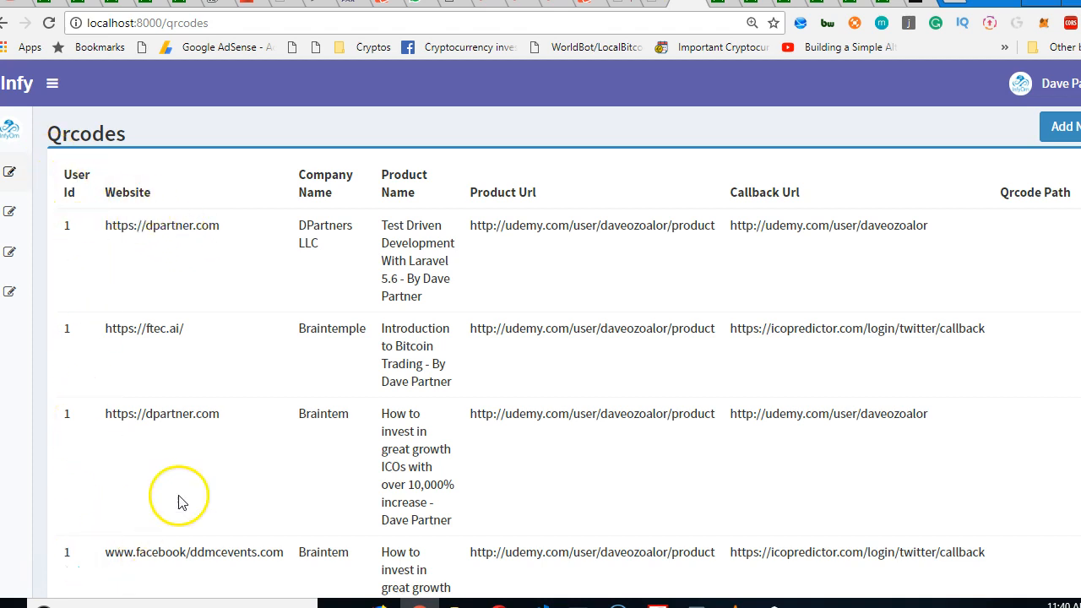
mouse_move(457, 588)
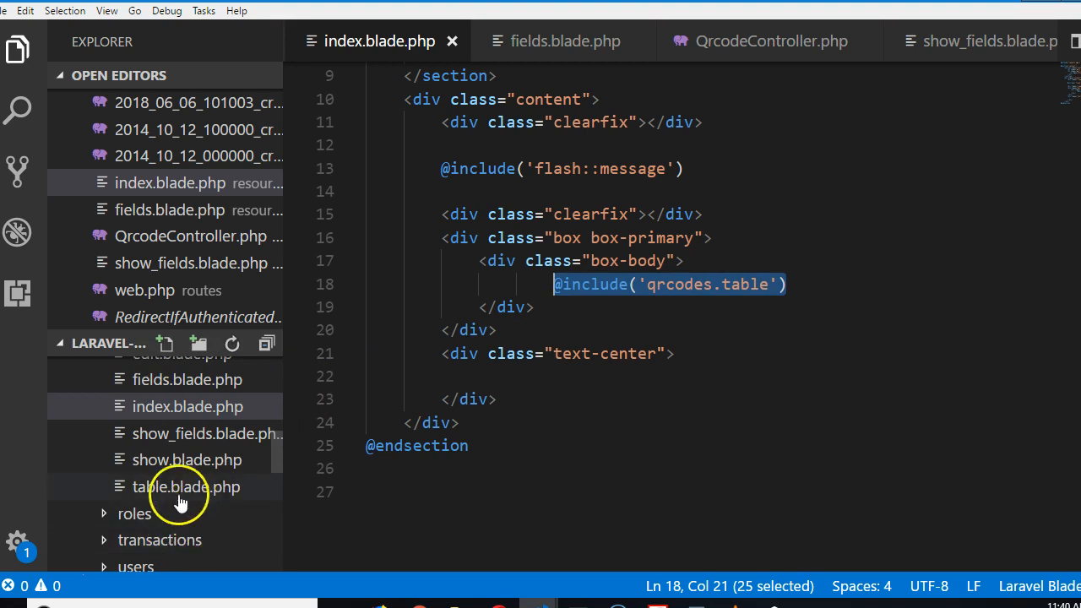
Delete the User Id header and user_id cell from table.blade.php and save
double_click(186, 487)
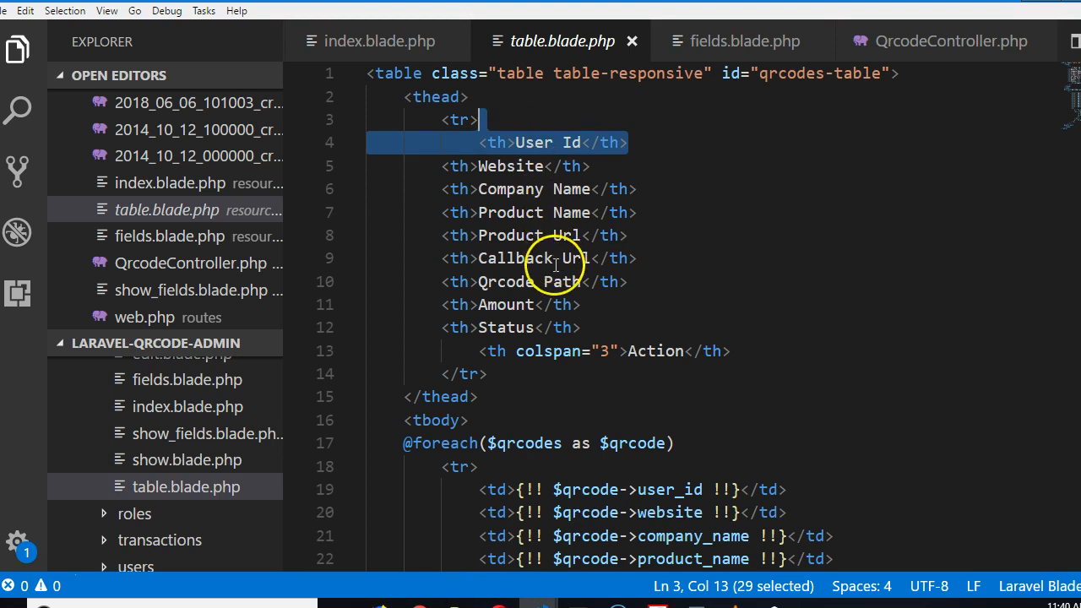
mouse_move(520, 520)
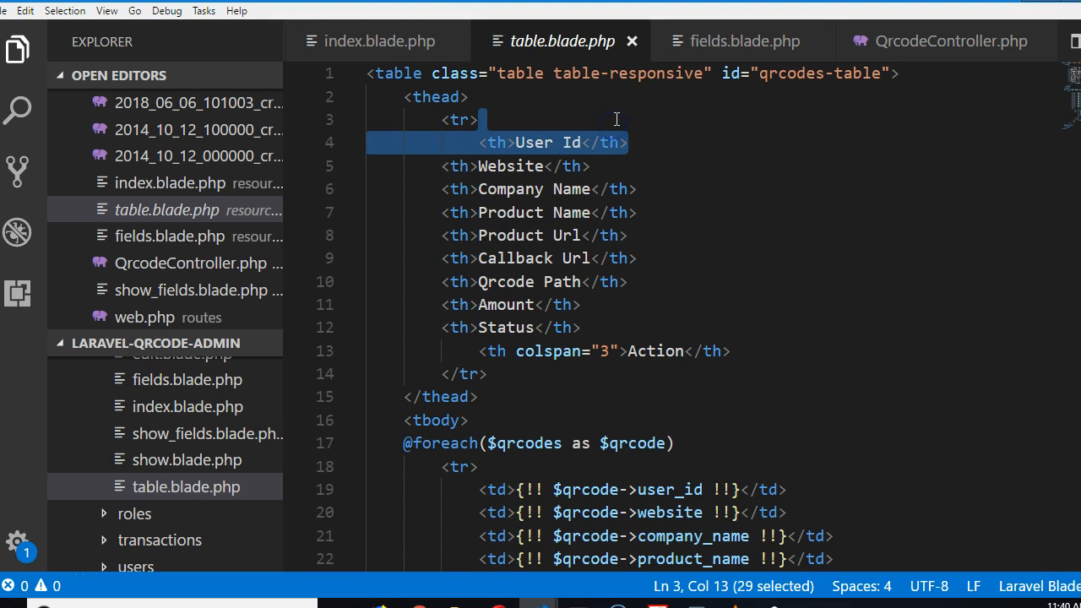
key("Delete")
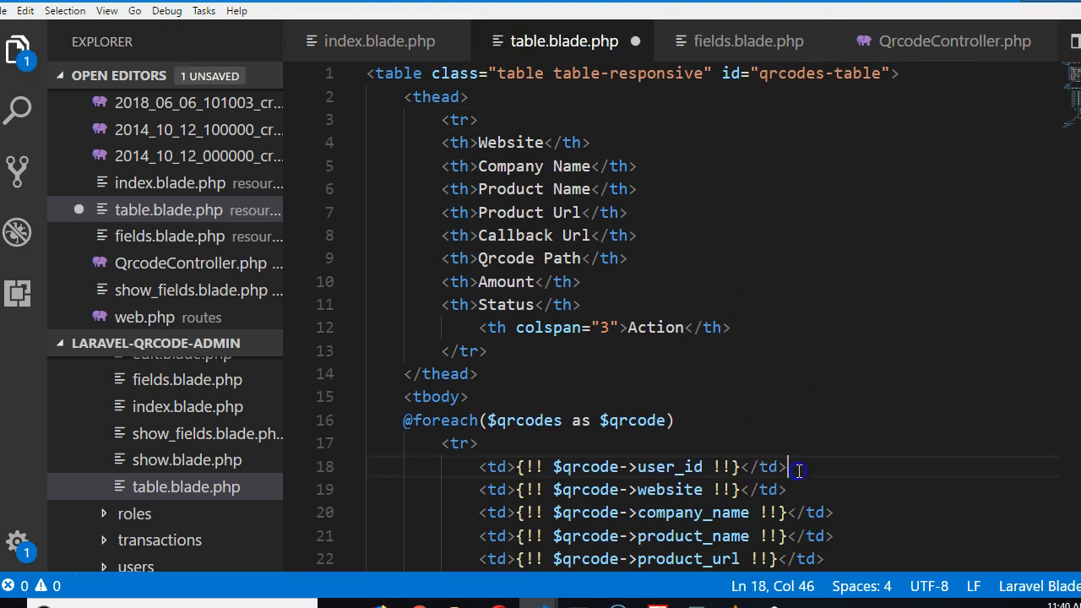
key("Backspace")
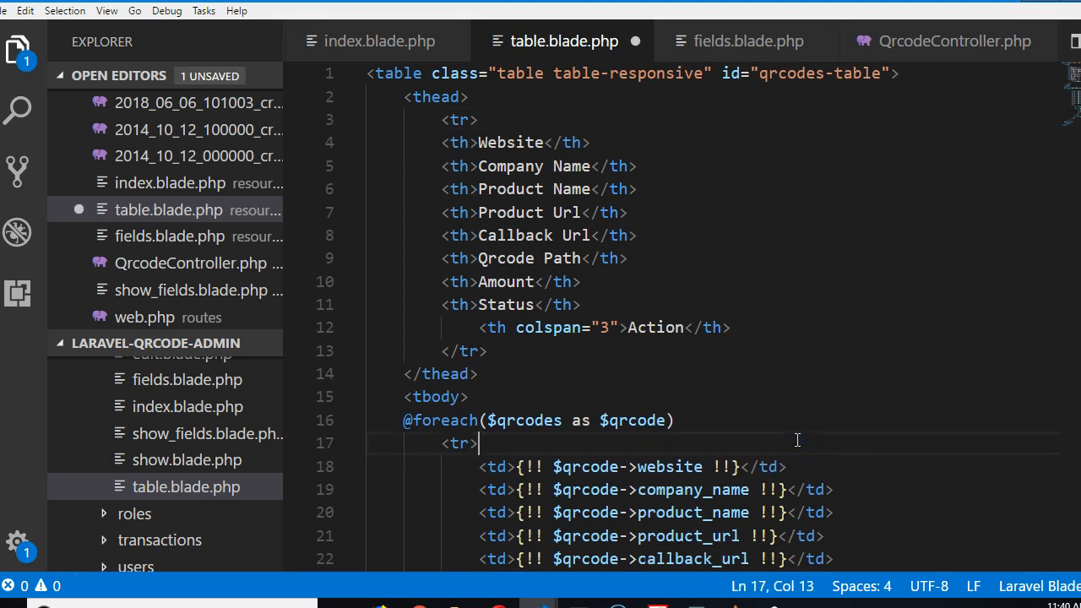
key("ctrl+s")
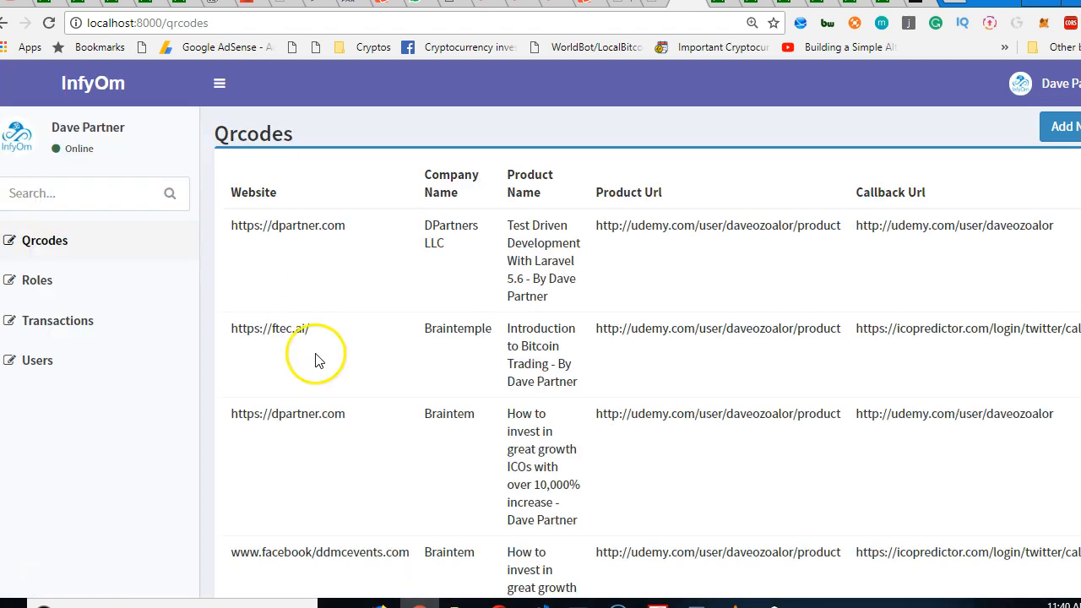
mouse_move(889, 250)
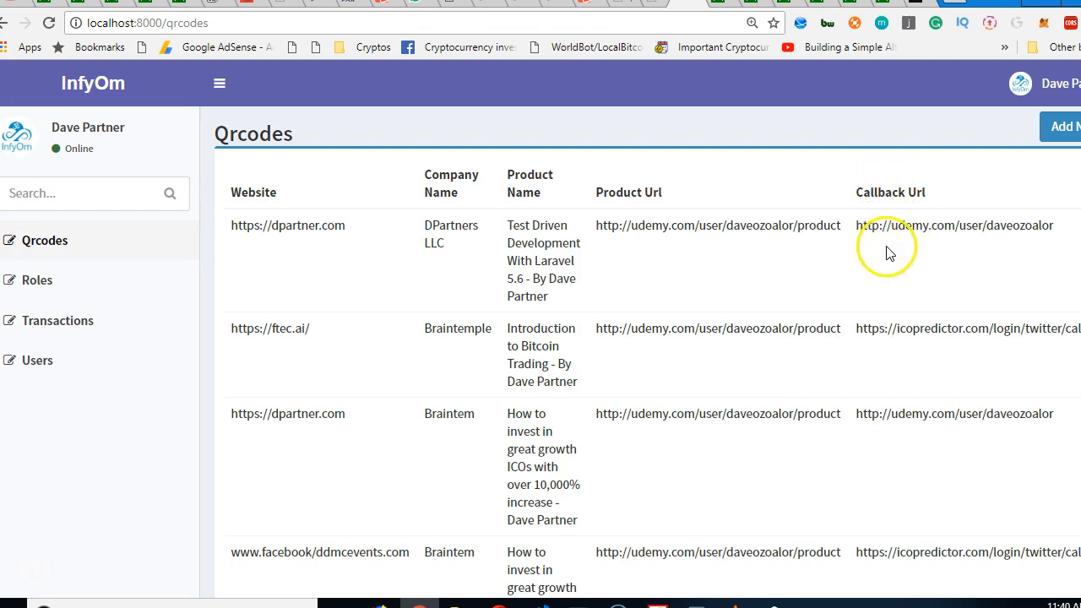
mouse_move(910, 271)
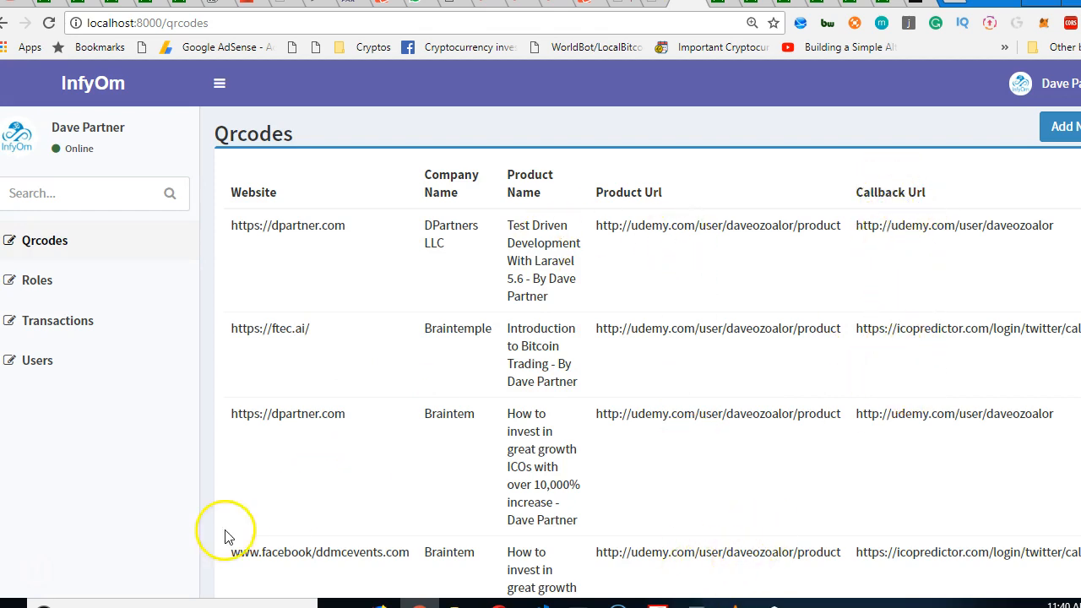
mouse_move(354, 439)
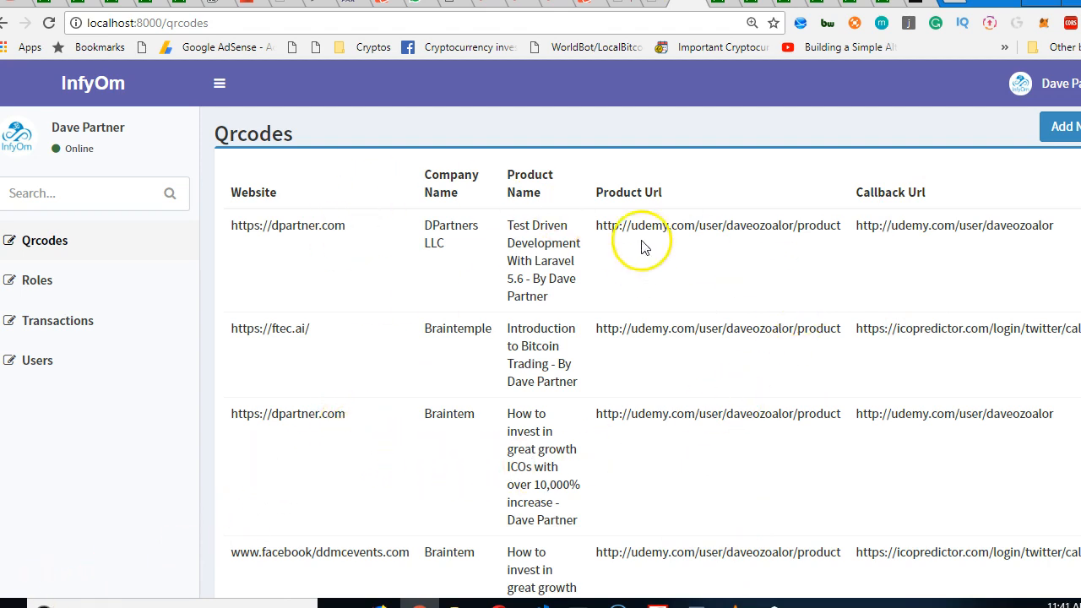
mouse_move(311, 230)
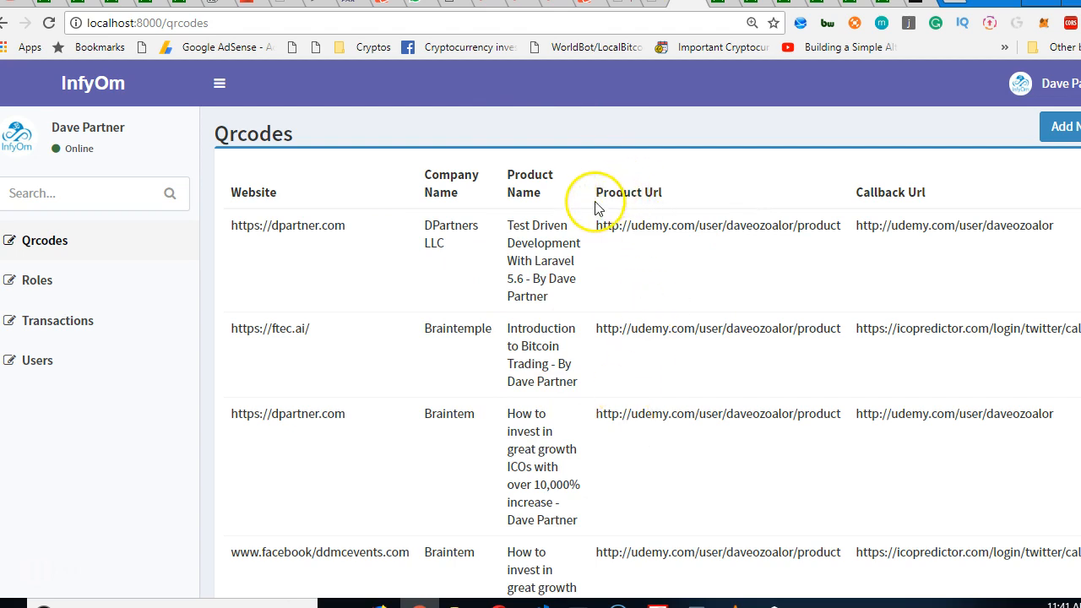
mouse_move(885, 186)
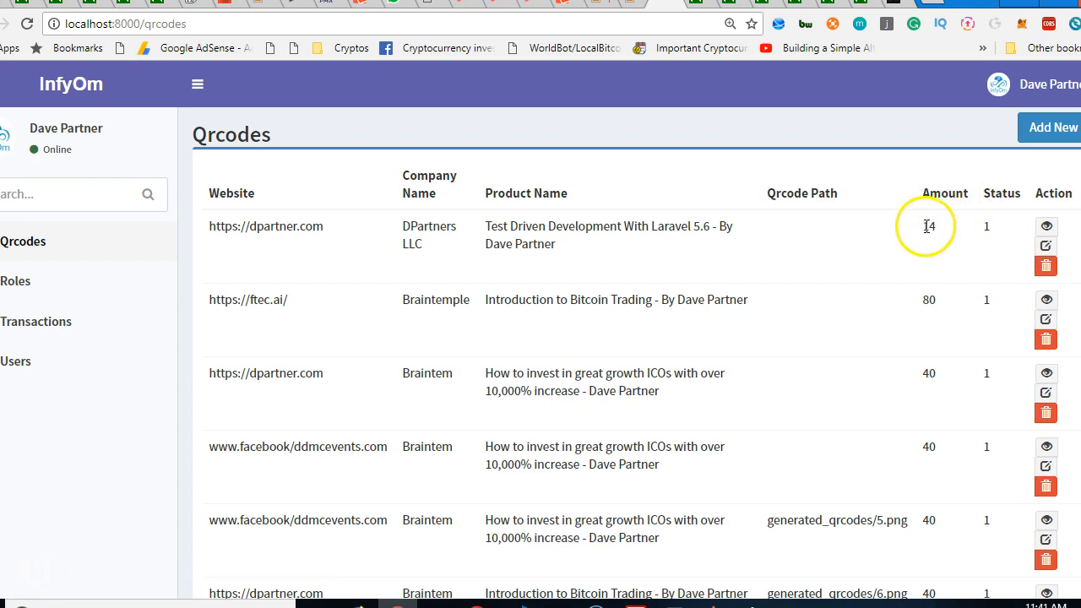
mouse_move(933, 471)
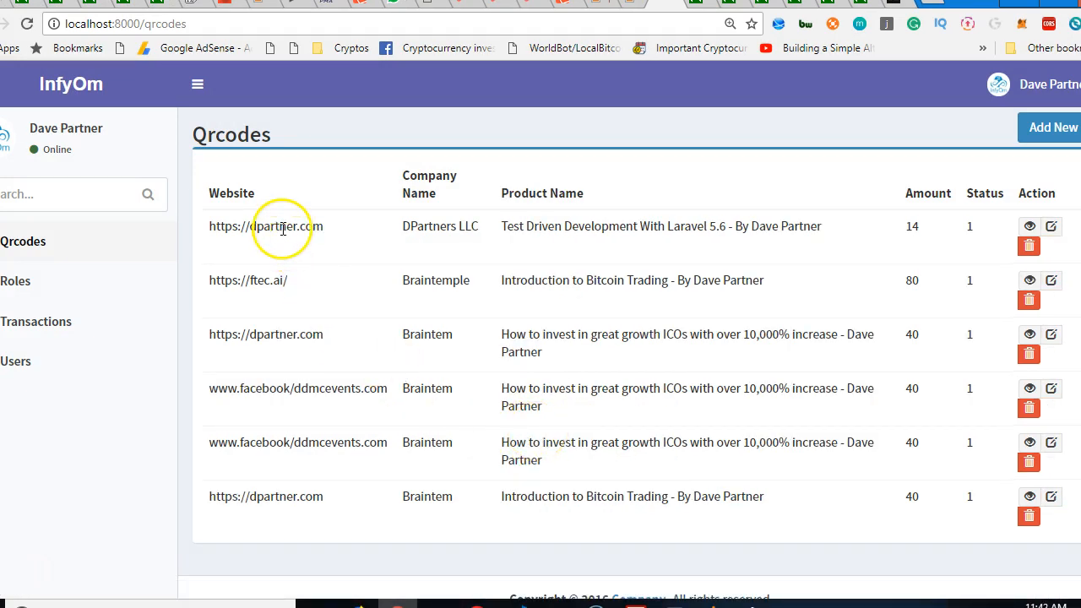
Refresh the Qrcodes listing so the Qrcode Path column no longer appears
double_click(513, 227)
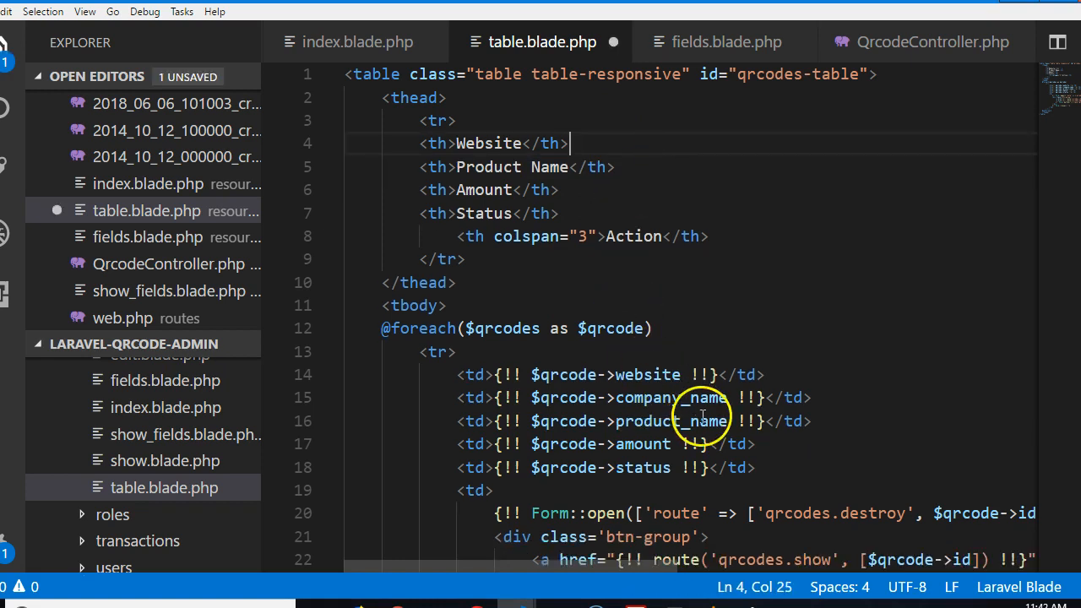
Drop the Company Name header and company_name cell from the template and save
scroll("down", 3)
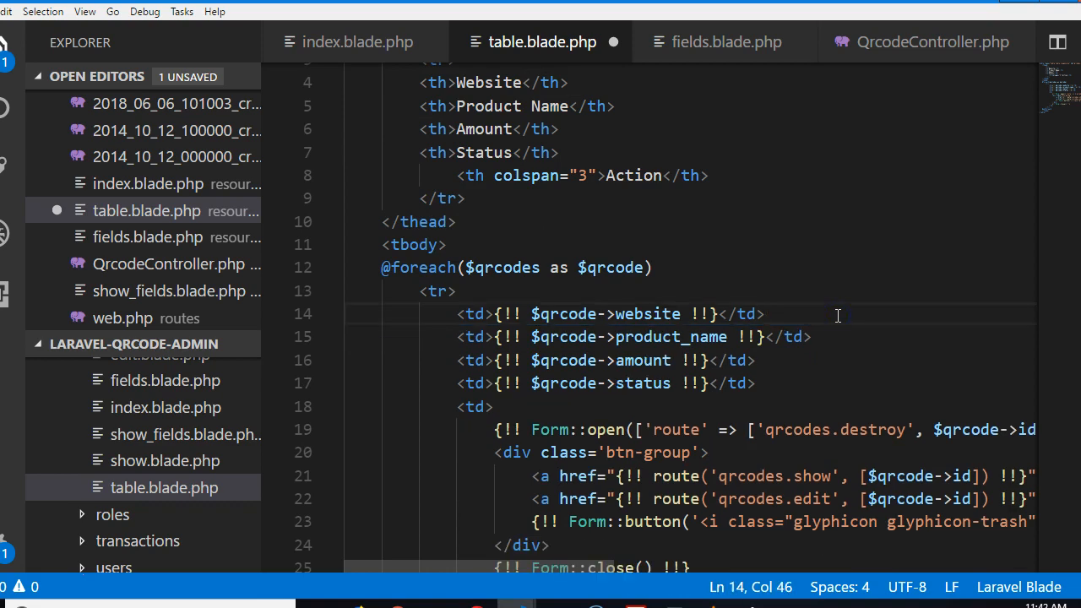
key("ctrl+s")
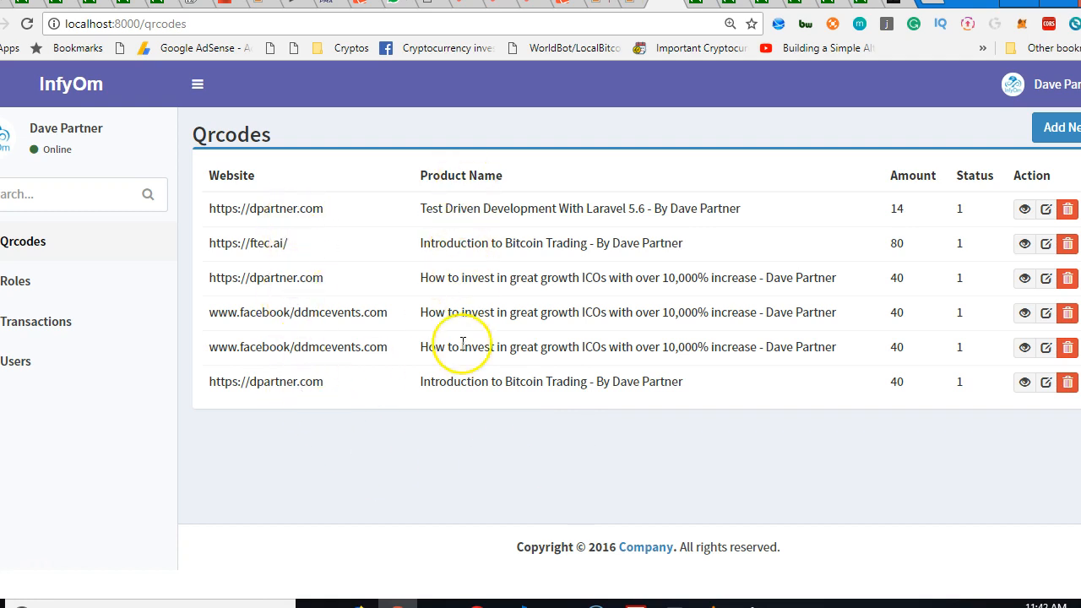
mouse_move(895, 392)
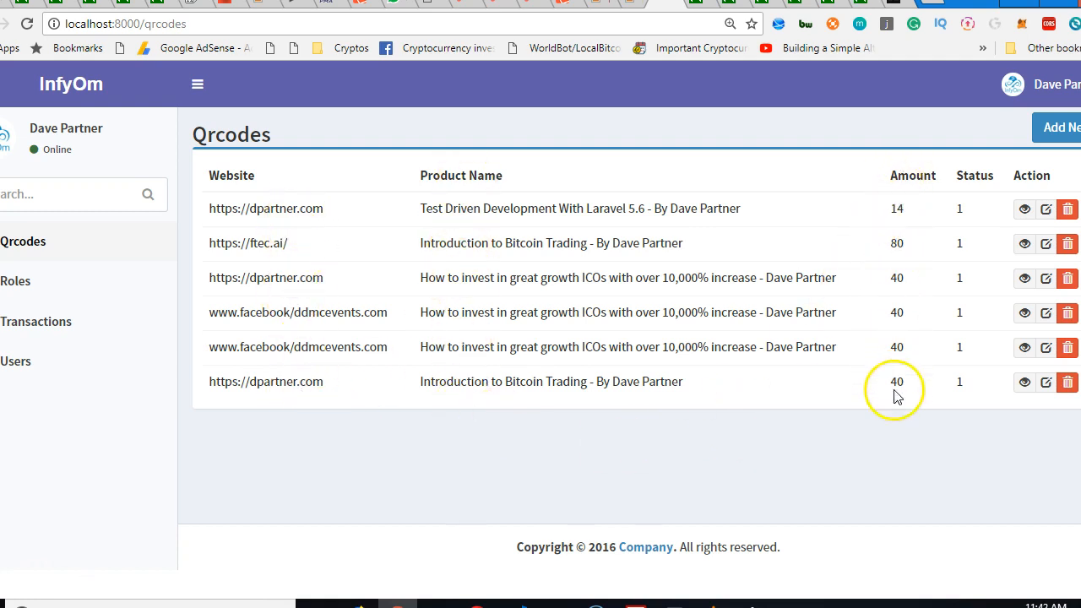
mouse_move(886, 409)
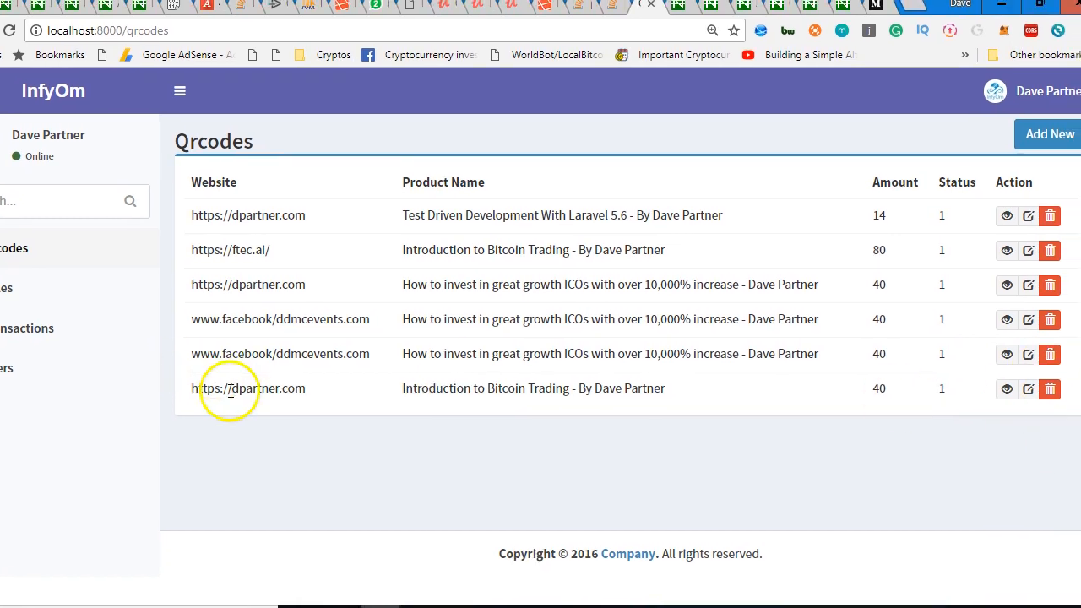
Start deleting the last qrcode record, cancel the confirm dialog, then reload the listing
left_click(1050, 389)
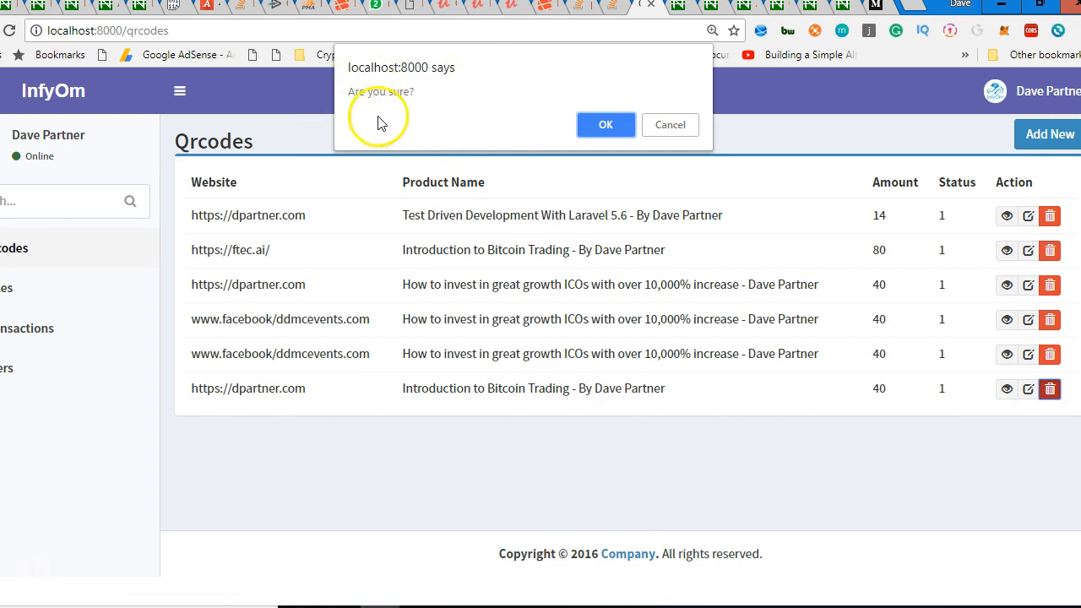
left_click(604, 126)
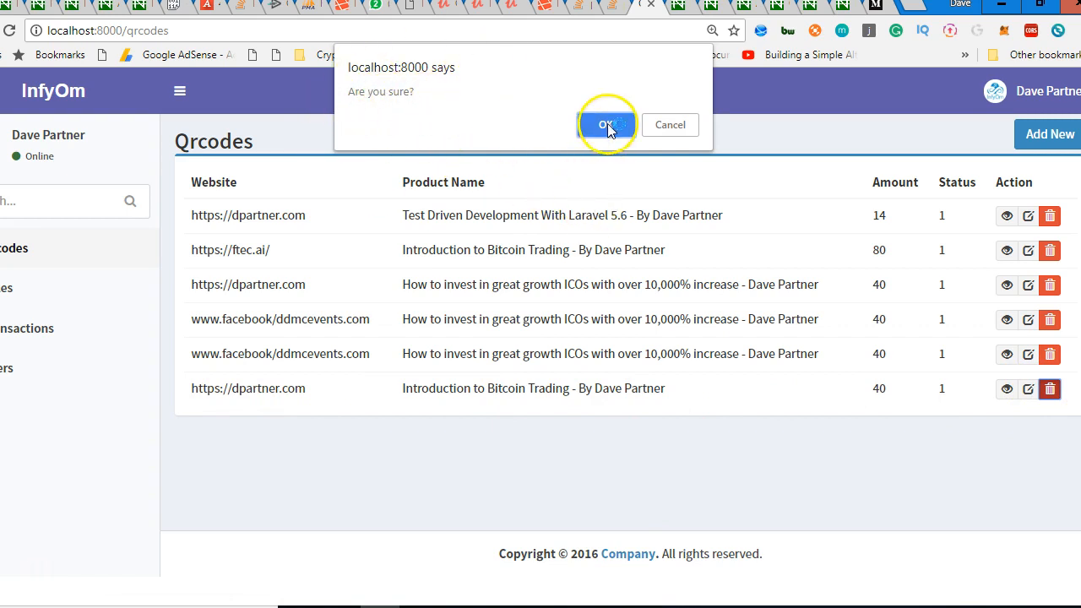
mouse_move(669, 125)
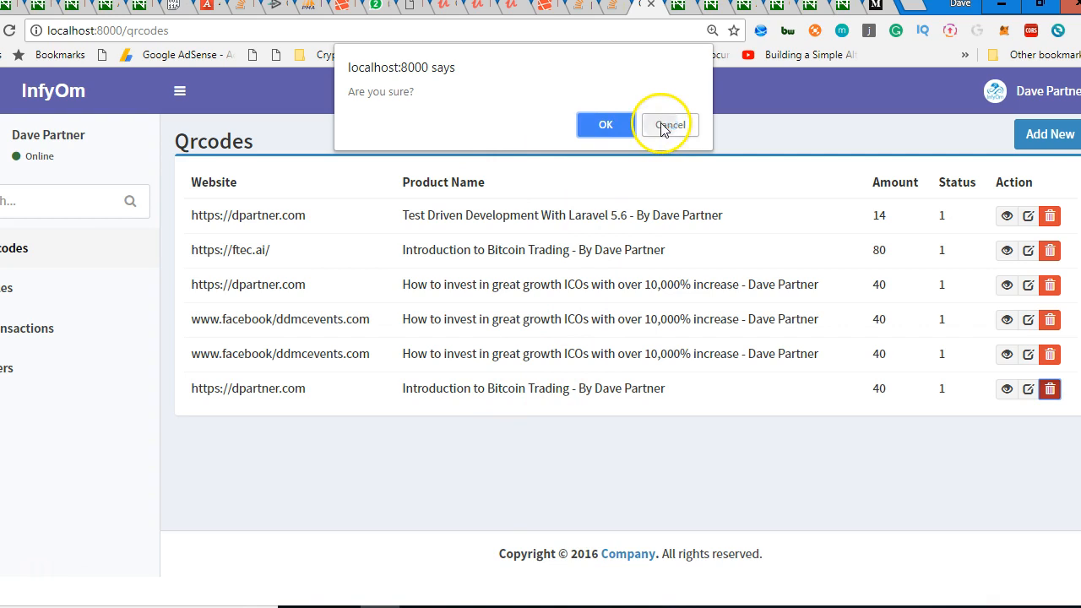
left_click(669, 125)
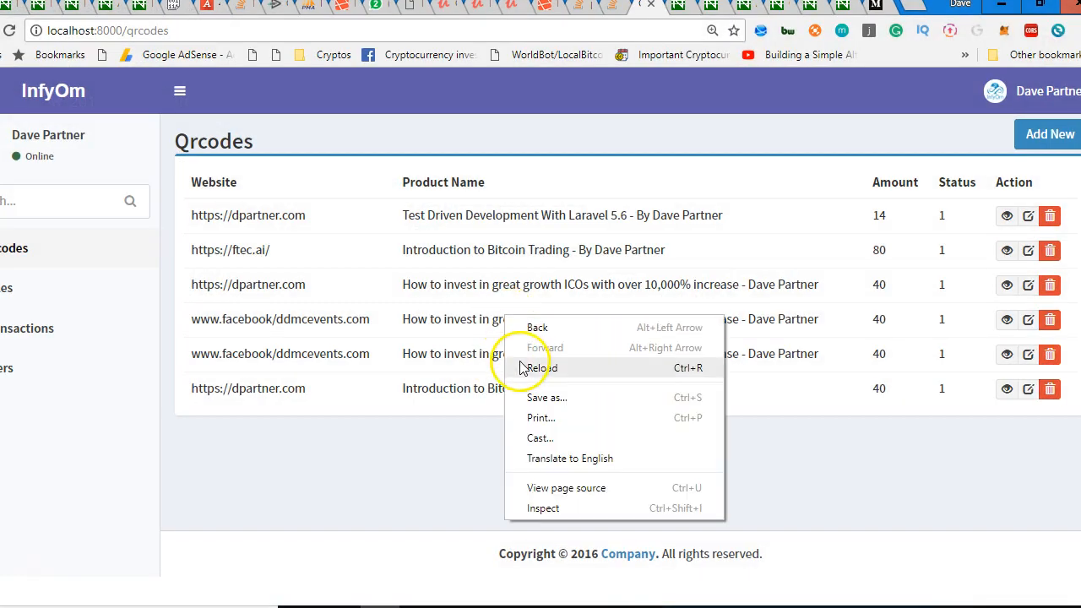
left_click(543, 368)
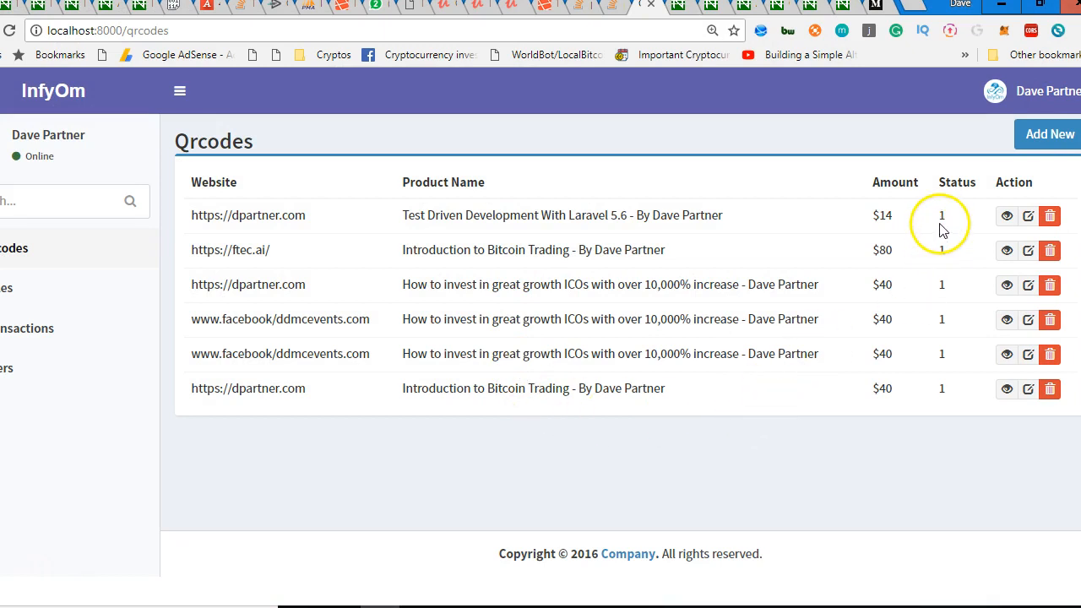
mouse_move(946, 385)
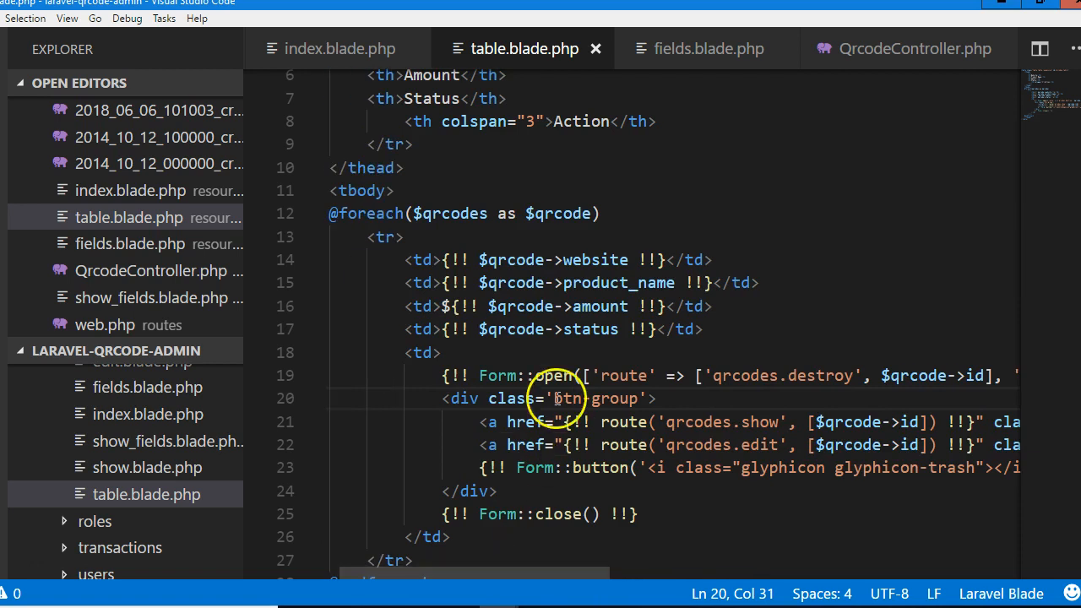
double_click(547, 330)
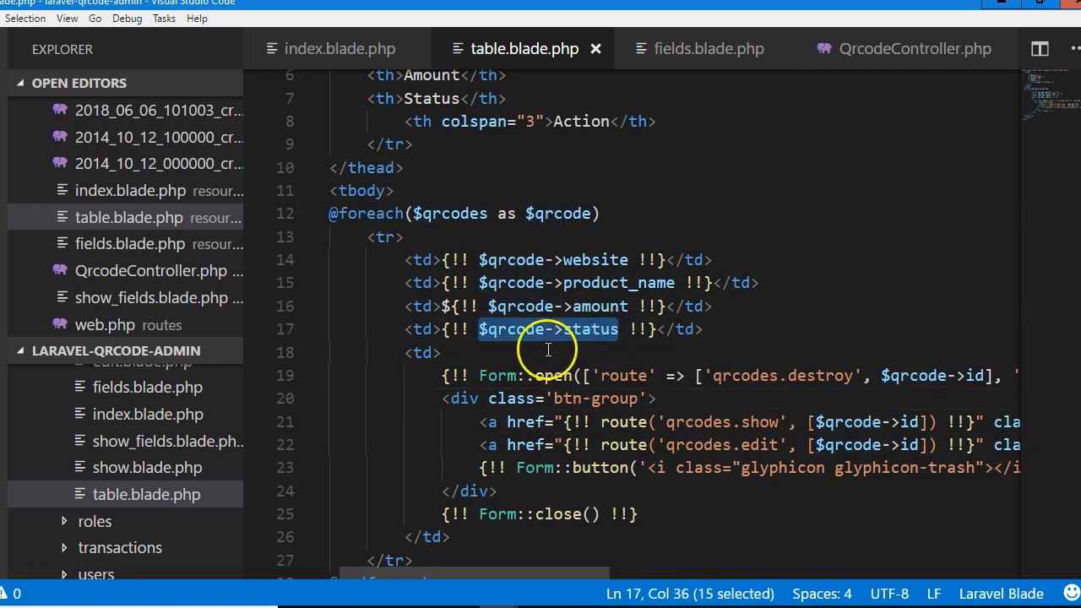
mouse_move(463, 343)
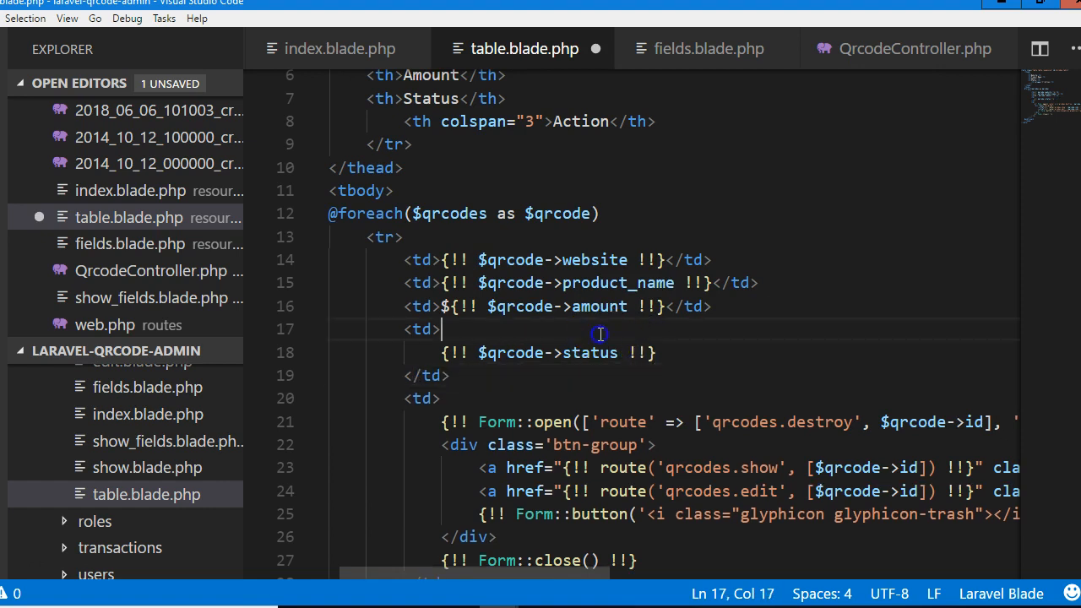
key("enter")
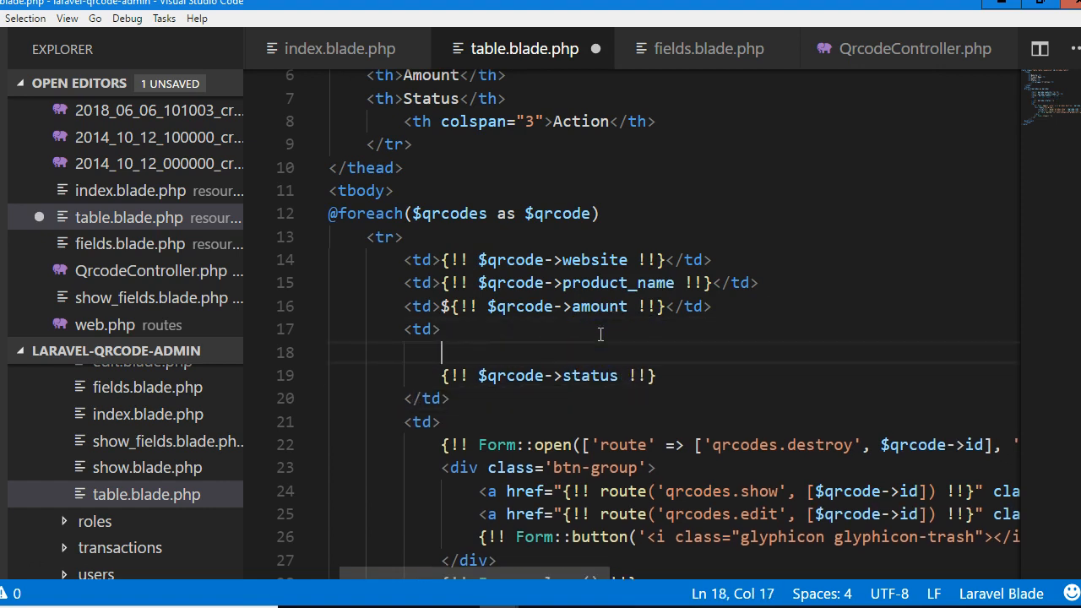
type("<?php")
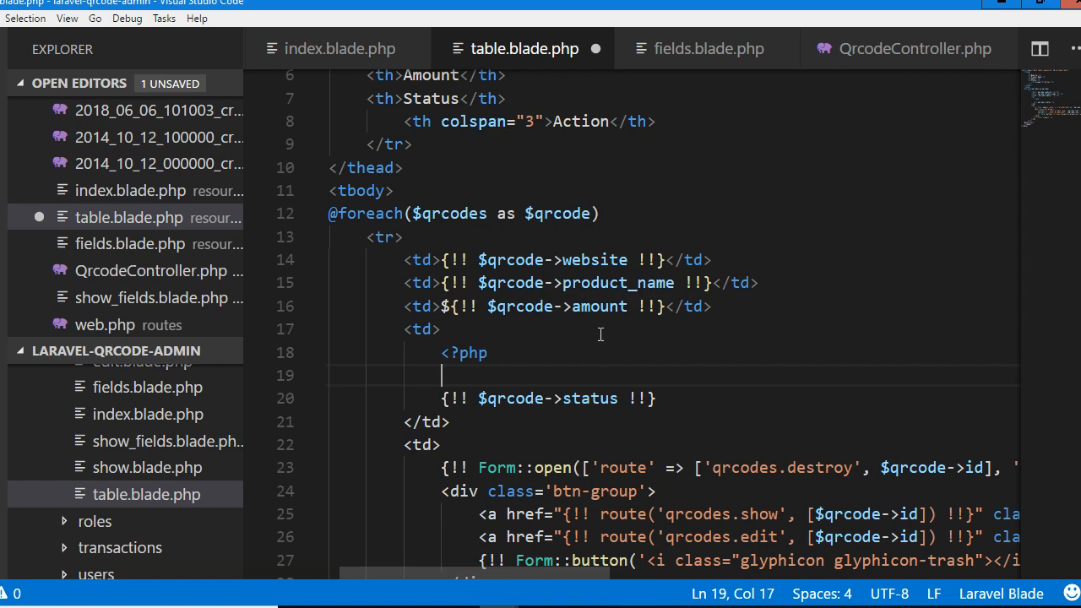
type("if(")
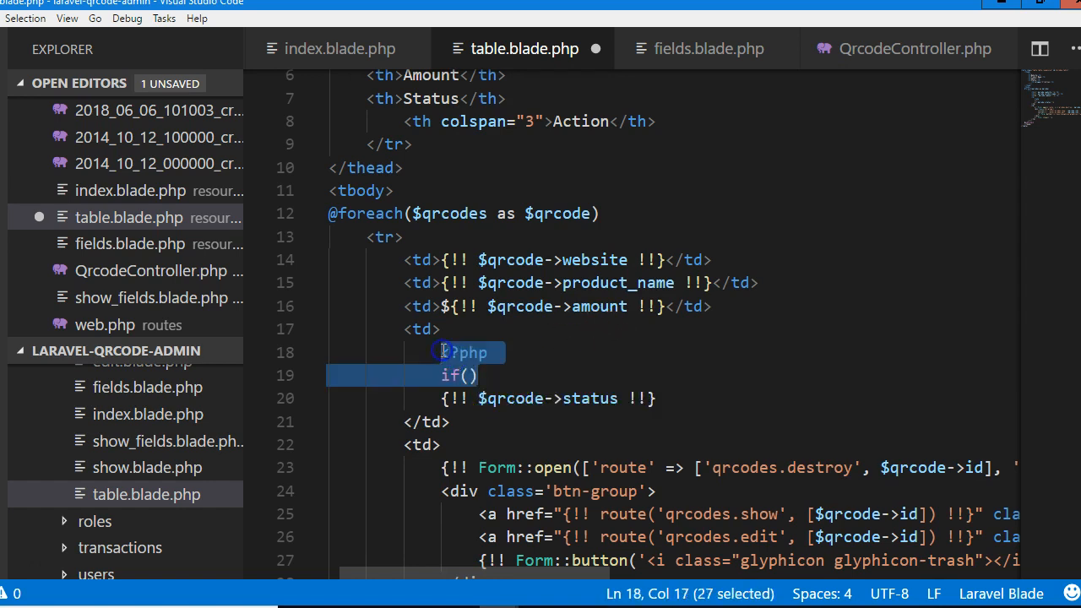
type("@if")
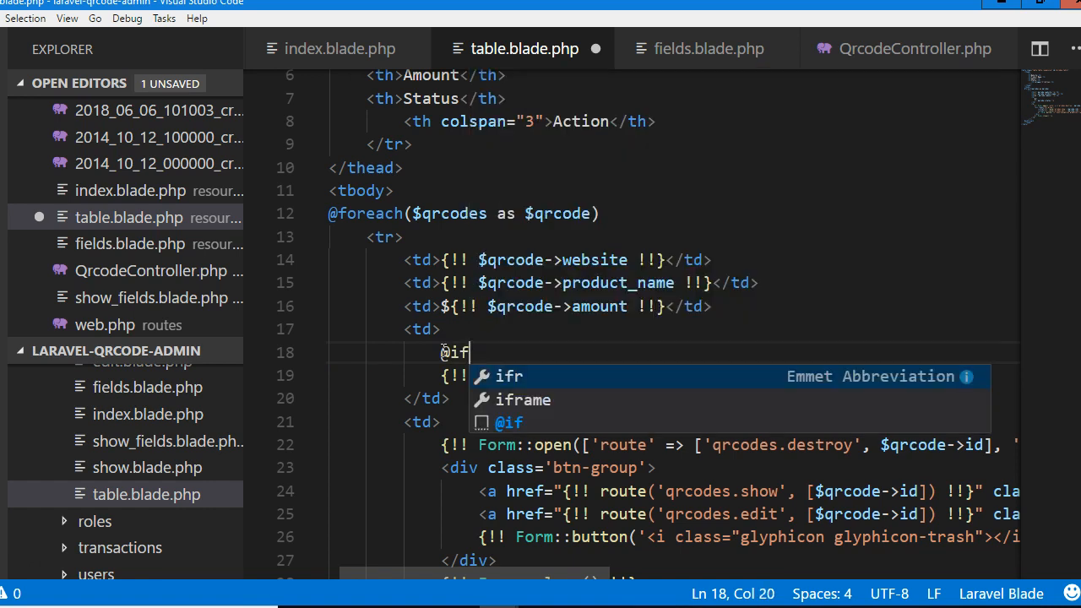
type("($qrcode->status)")
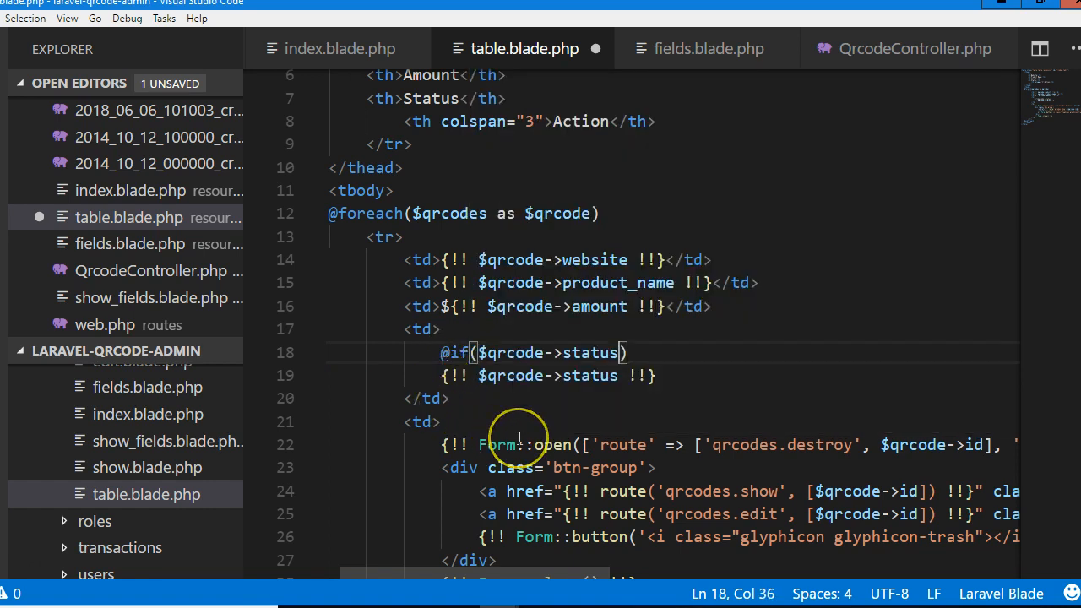
type("== 1")
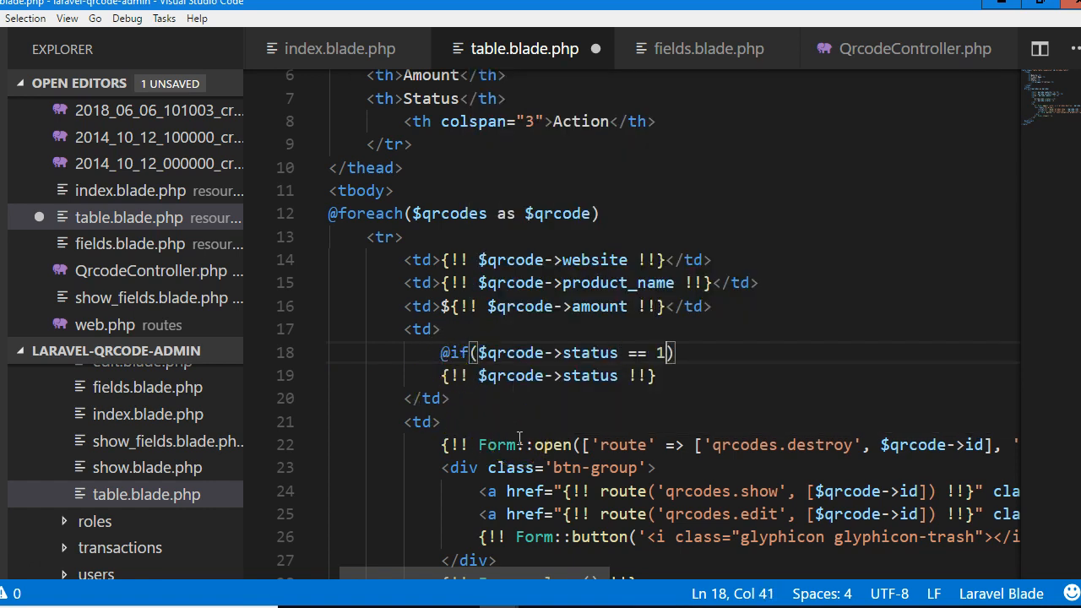
left_click(478, 375)
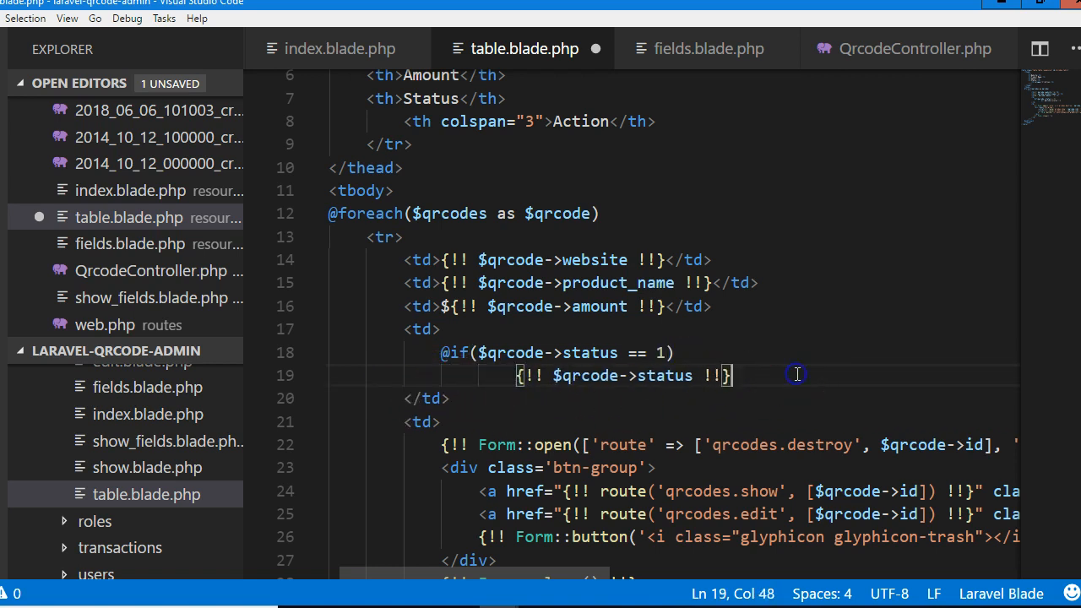
key("Enter")
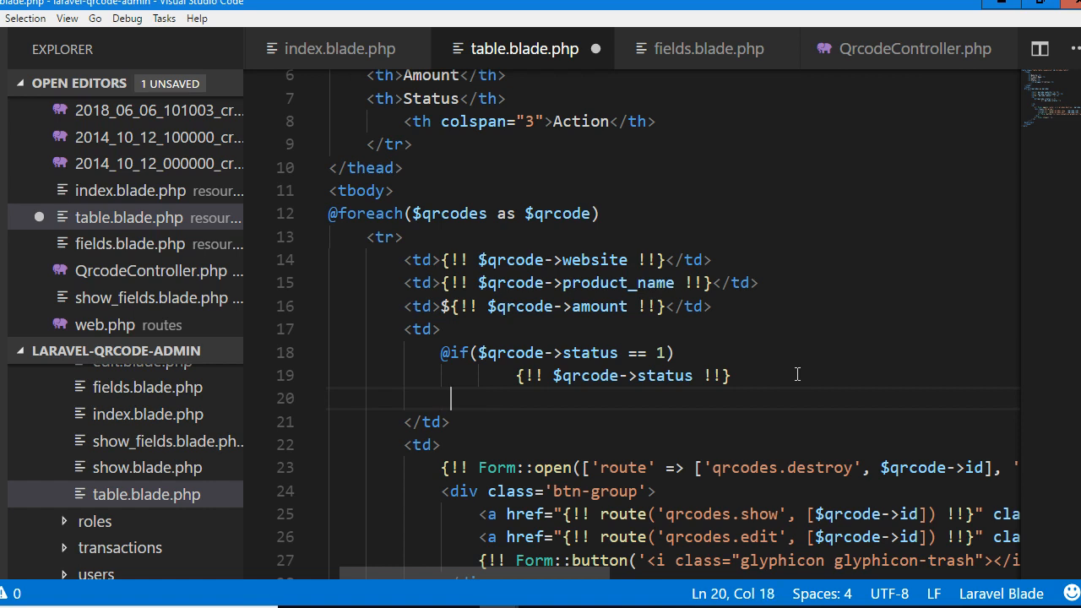
type("@else")
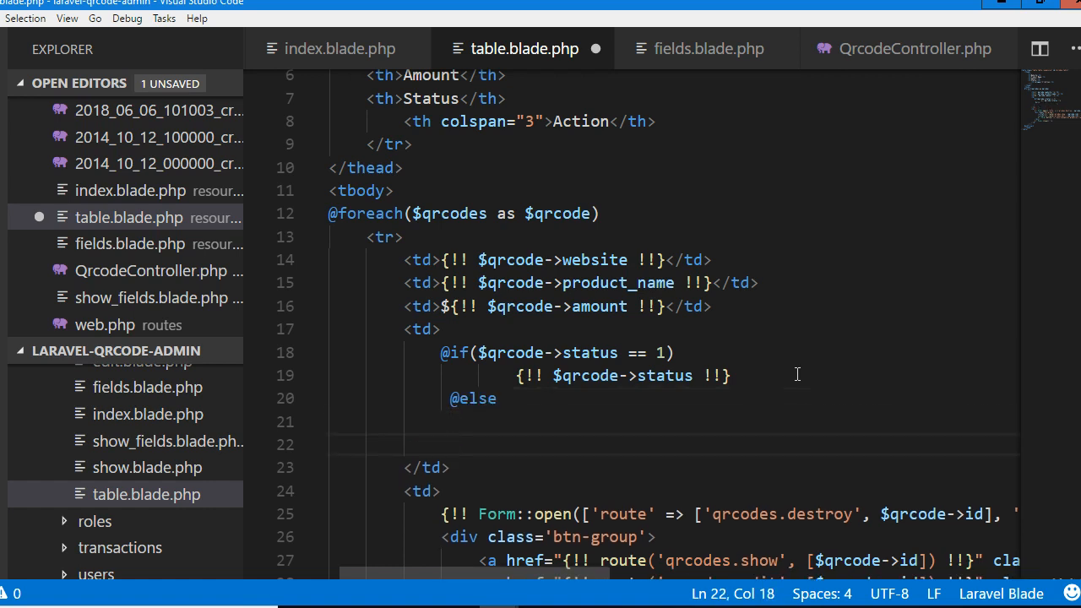
type("@endif")
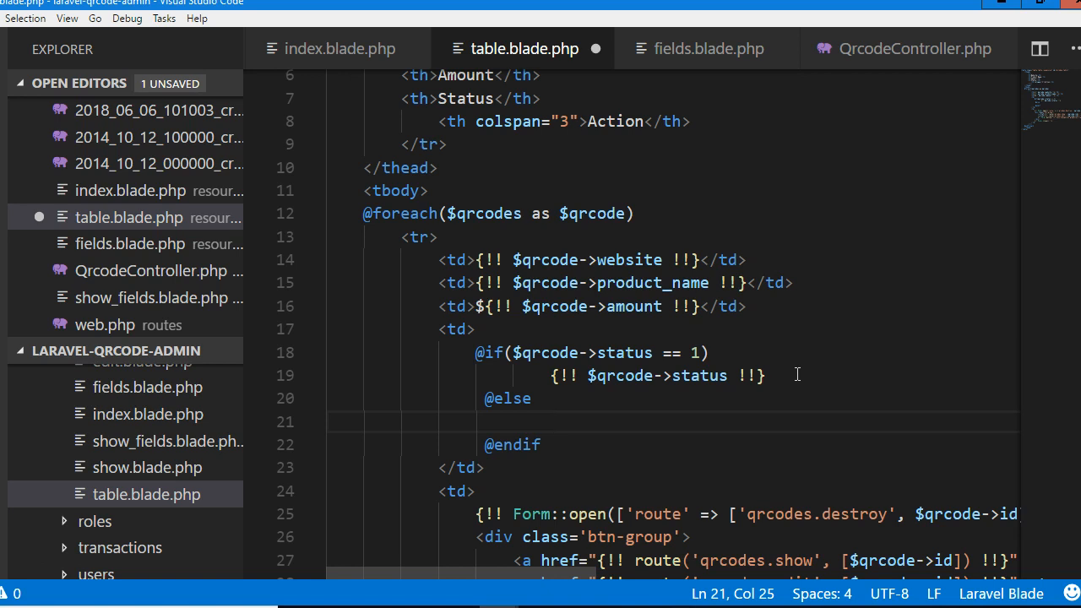
type("inactive")
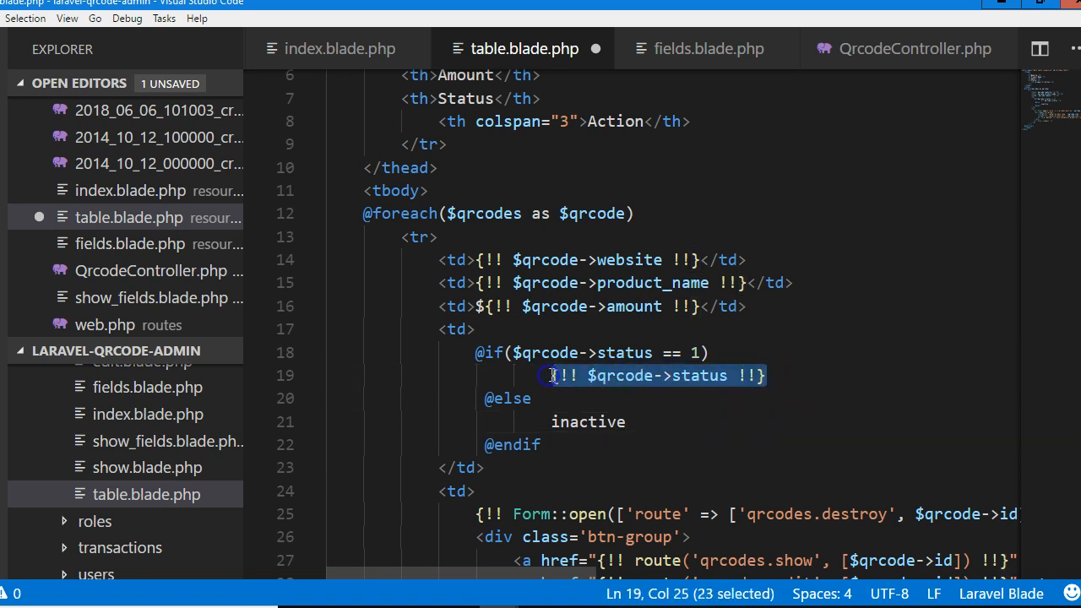
type("active")
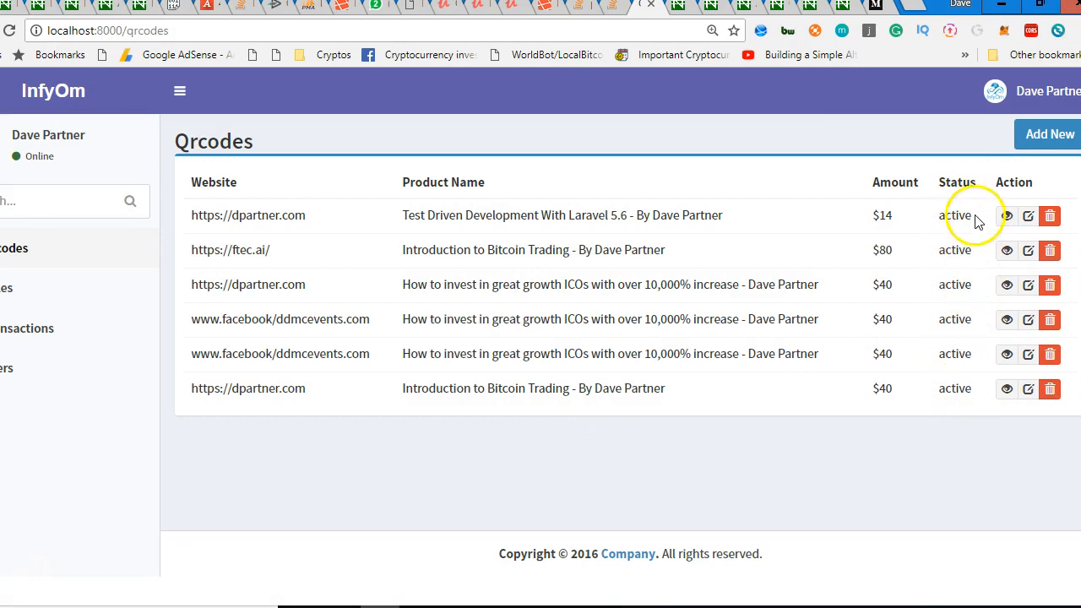
mouse_move(916, 295)
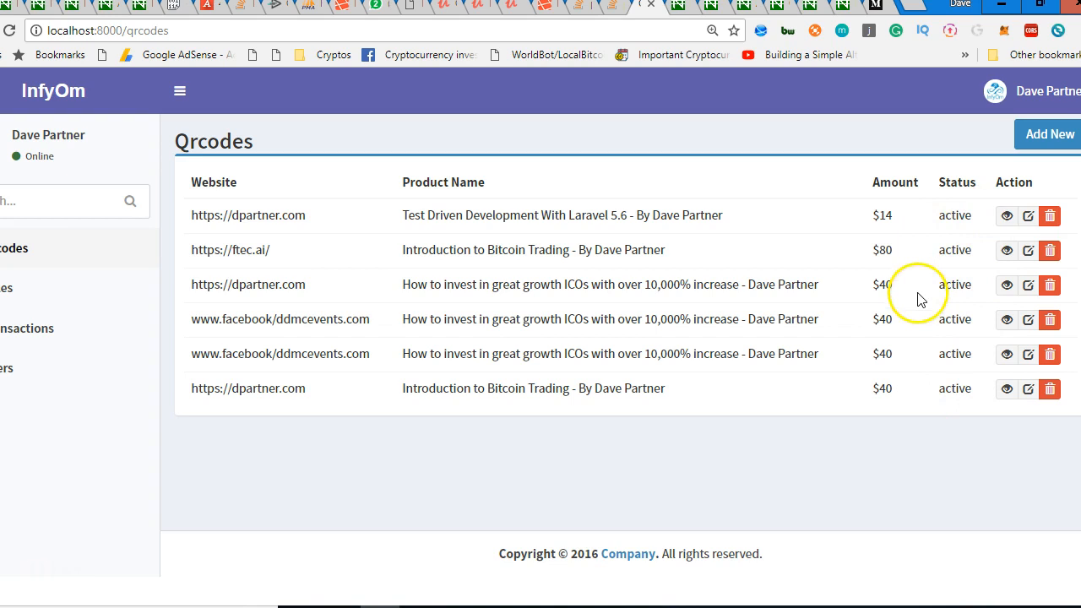
mouse_move(855, 257)
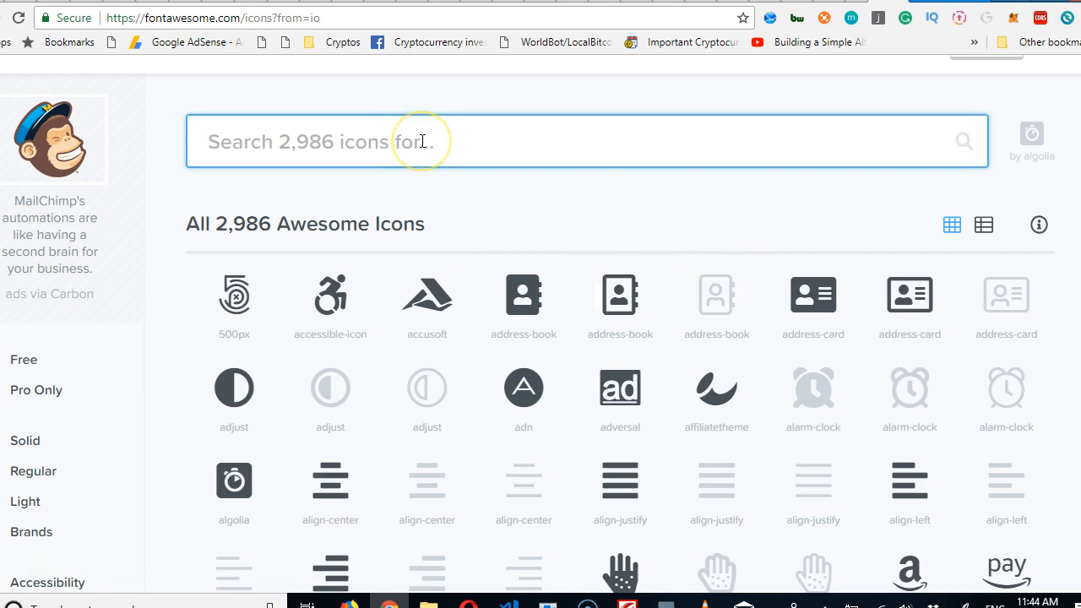
Search Font Awesome icons for 'good', then 'mark', browsing the results
type("good")
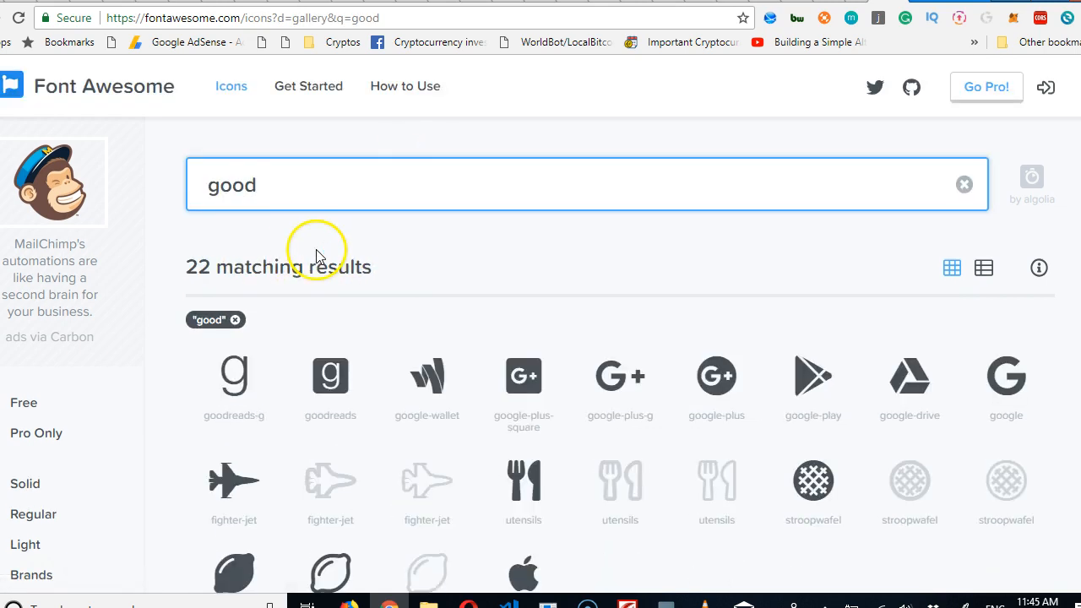
scroll("down", 3)
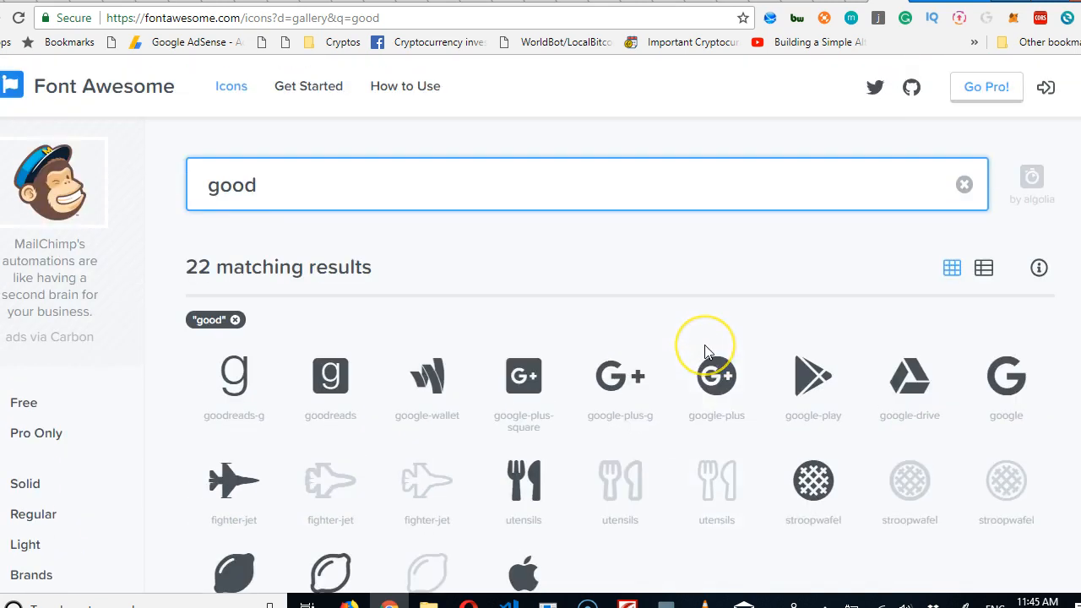
left_click(963, 184)
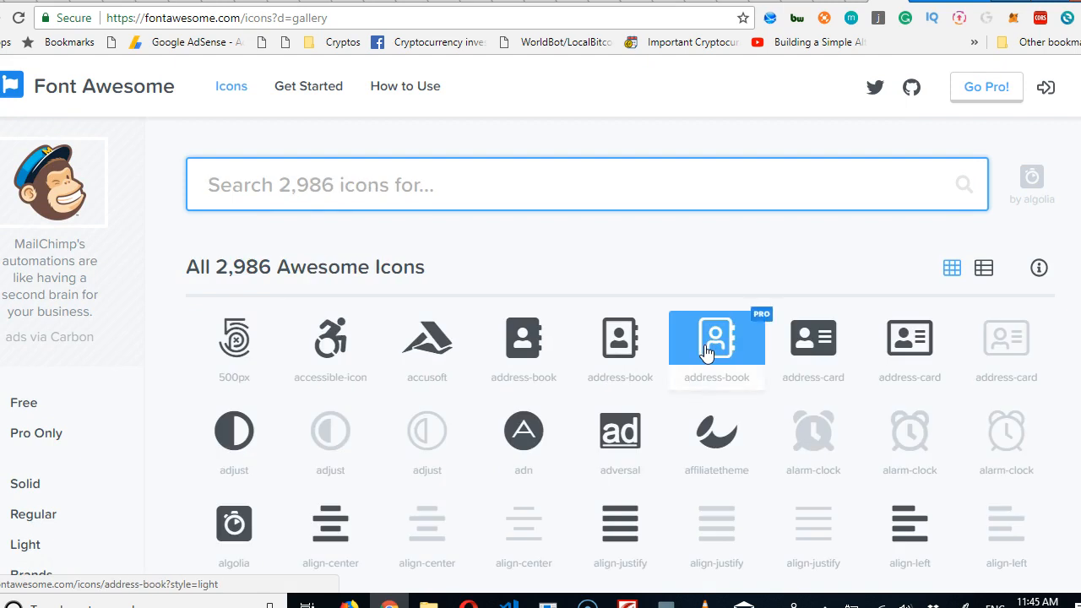
type("mark")
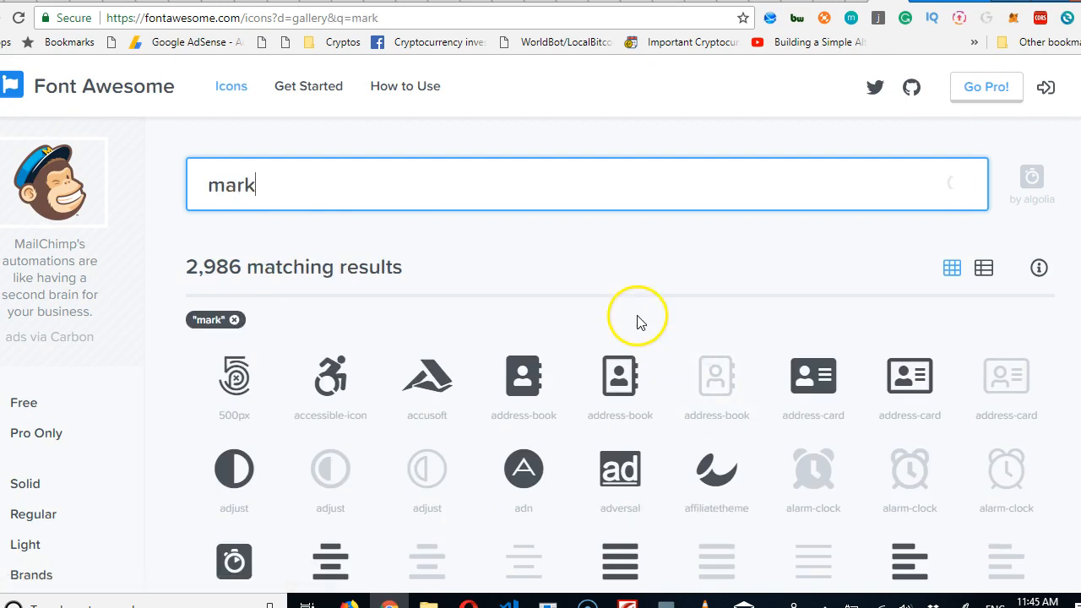
scroll("down", 3)
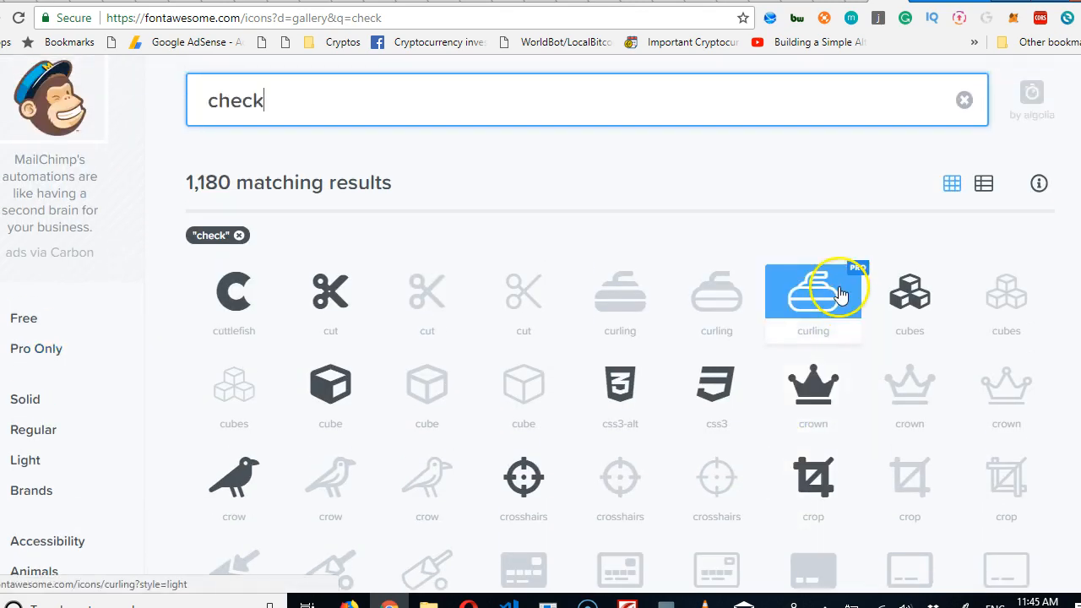
scroll("down", 3)
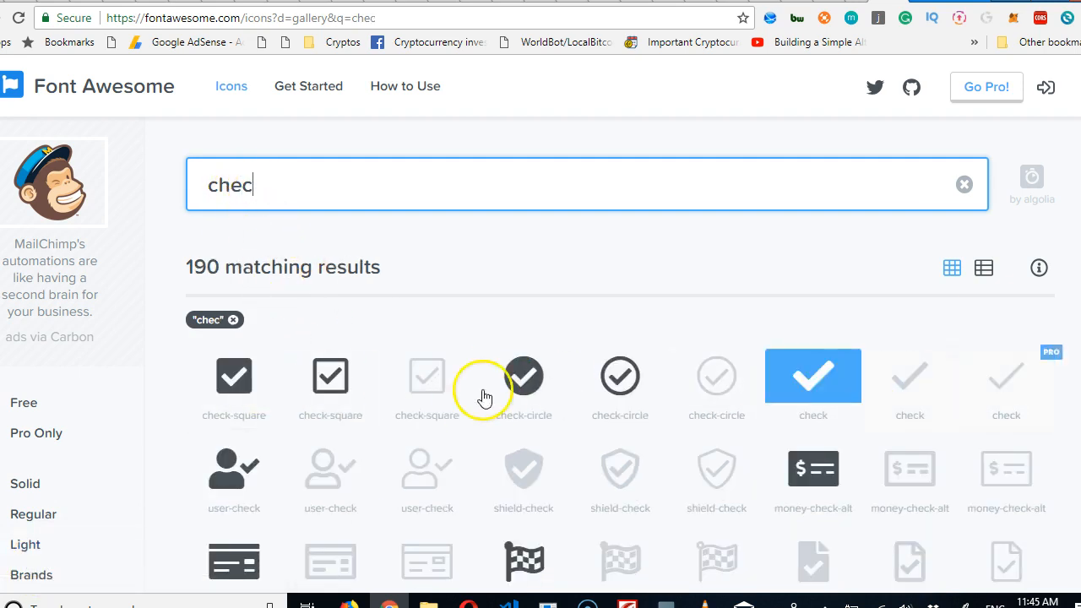
Select the solid check-square icon and view its details for the HTML snippet
left_click(233, 376)
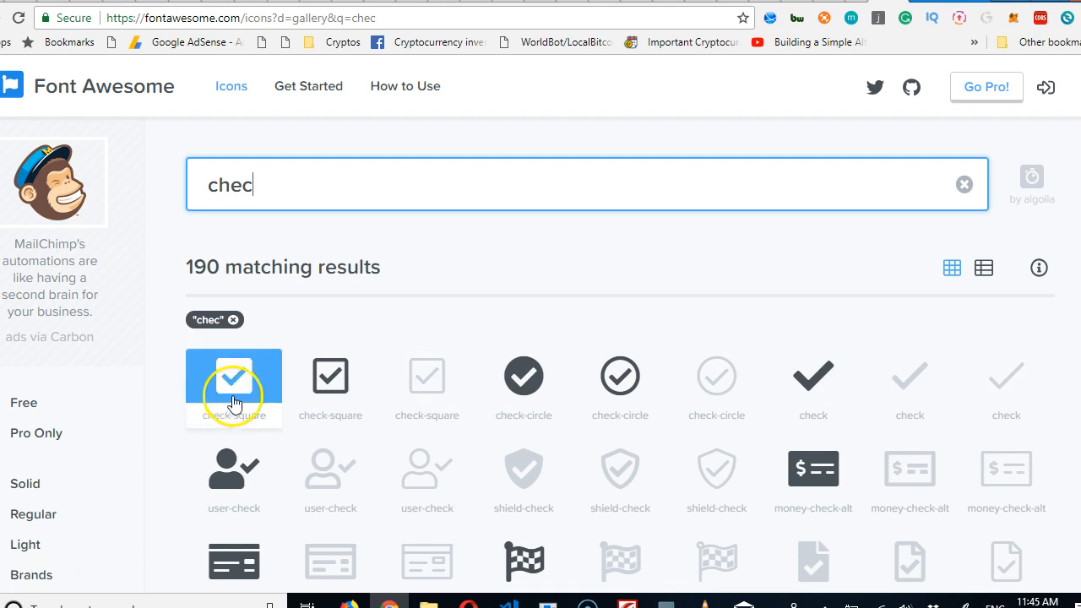
left_click(233, 377)
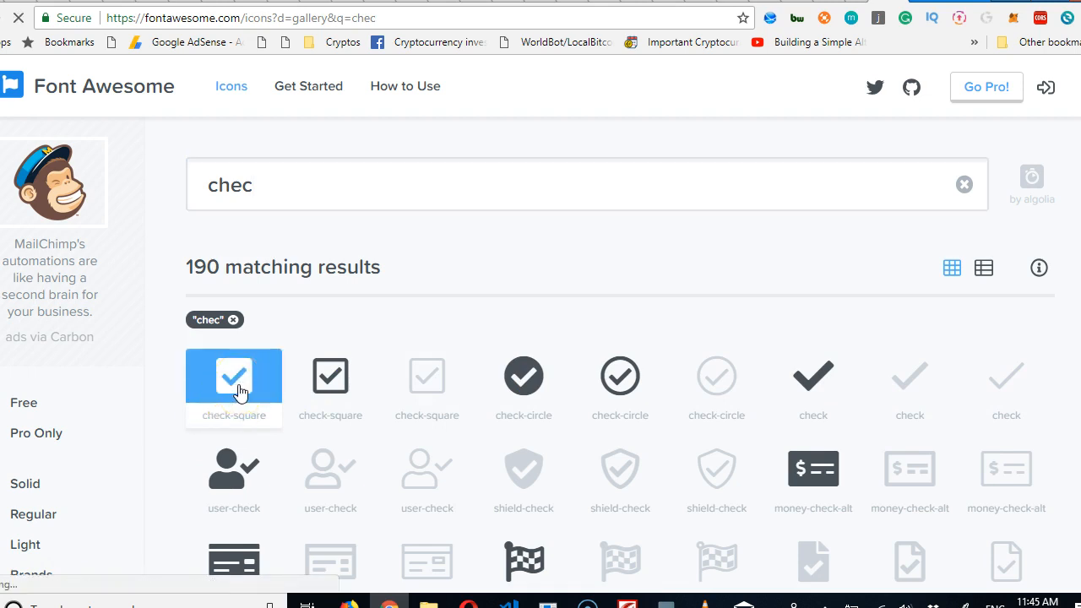
left_click(233, 376)
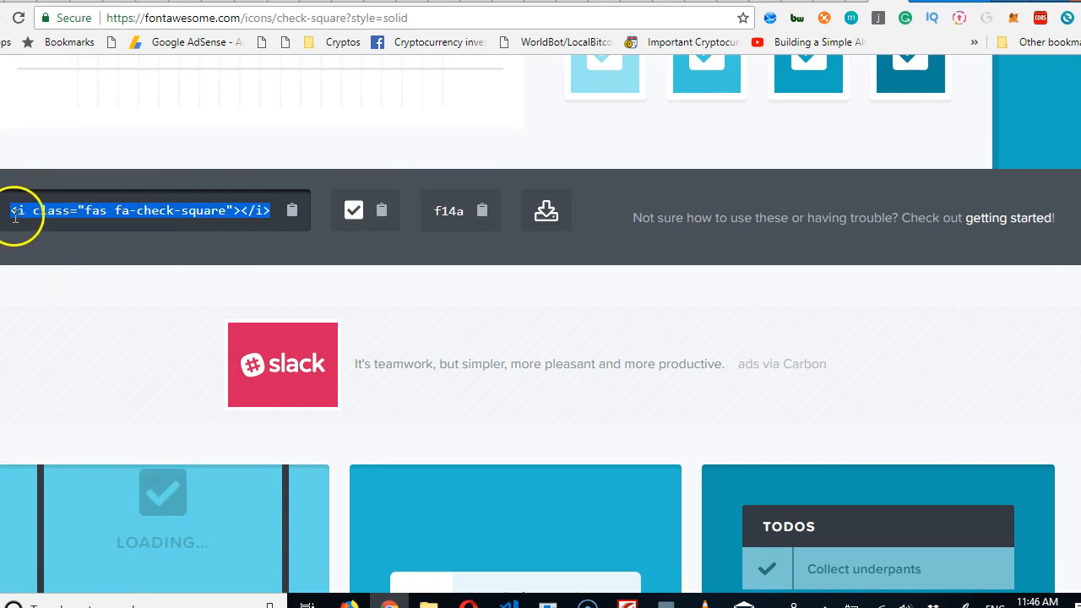
mouse_move(406, 518)
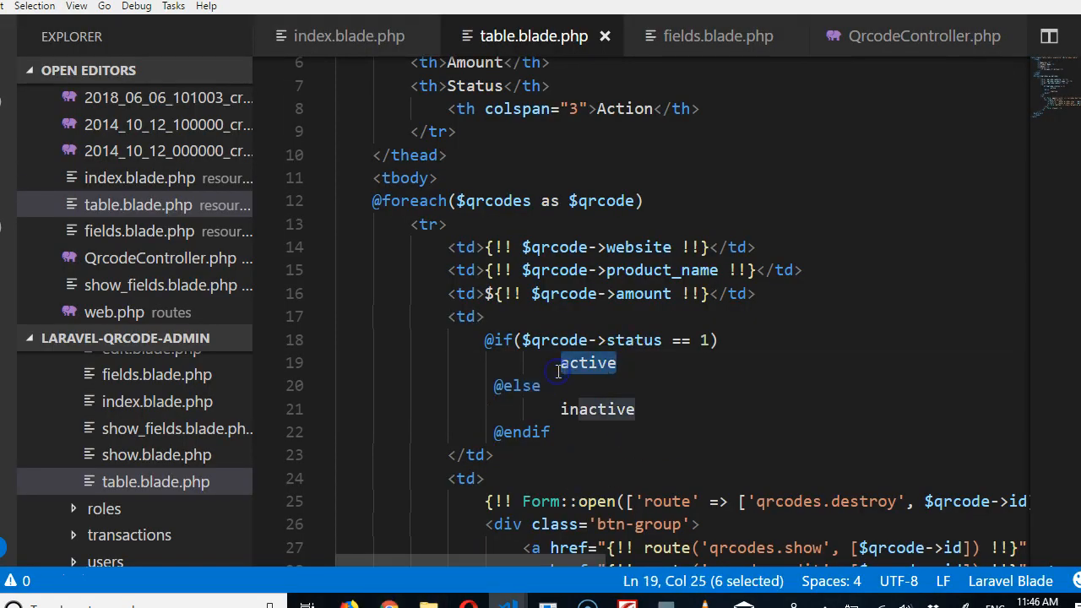
type("<i class=\"fas fa-check-square\"></i>")
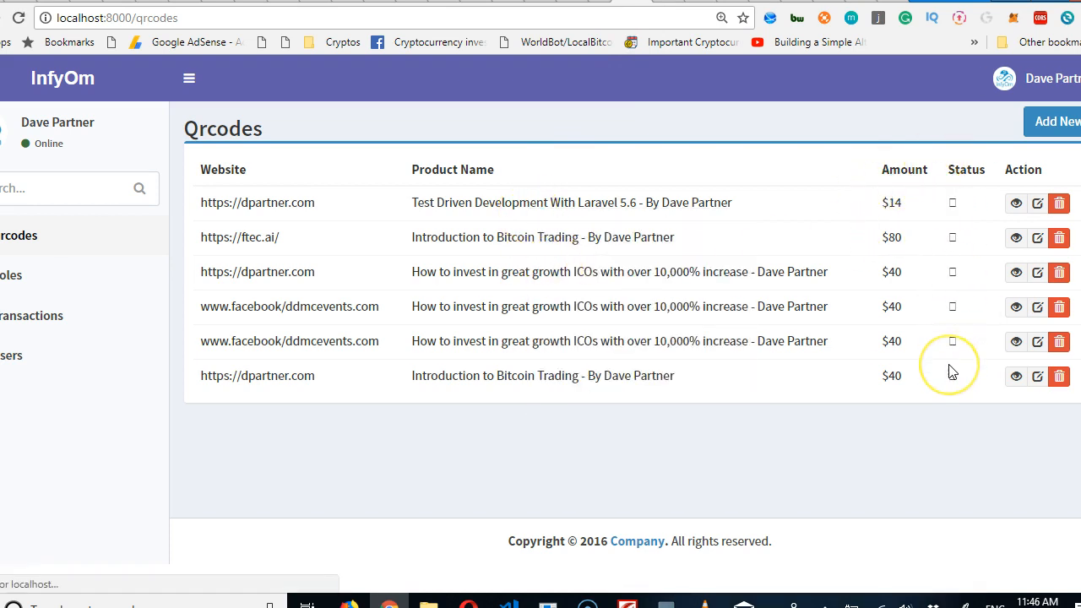
mouse_move(390, 405)
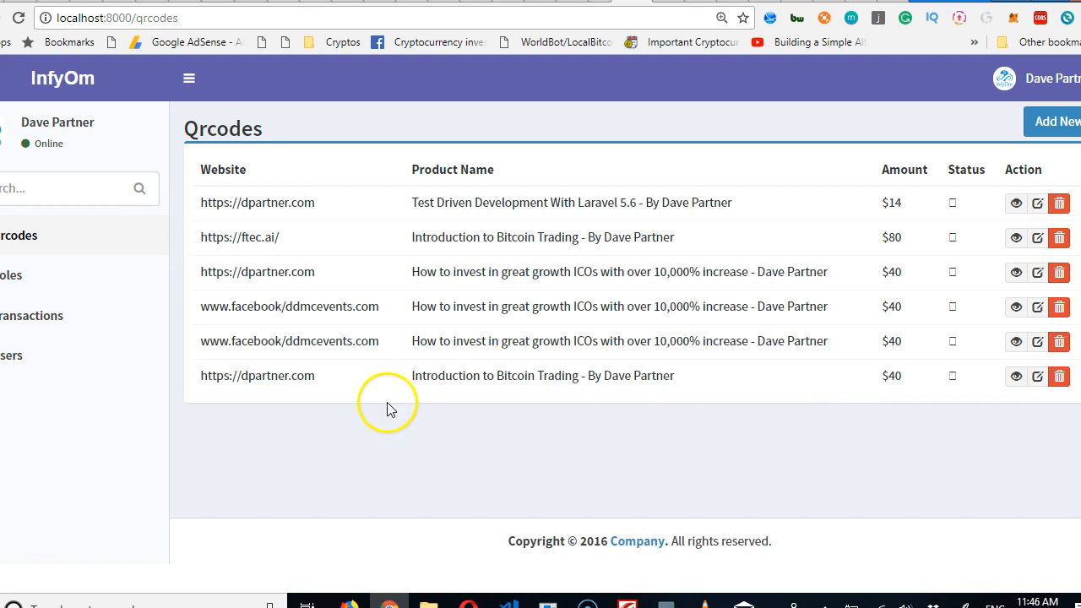
mouse_move(949, 375)
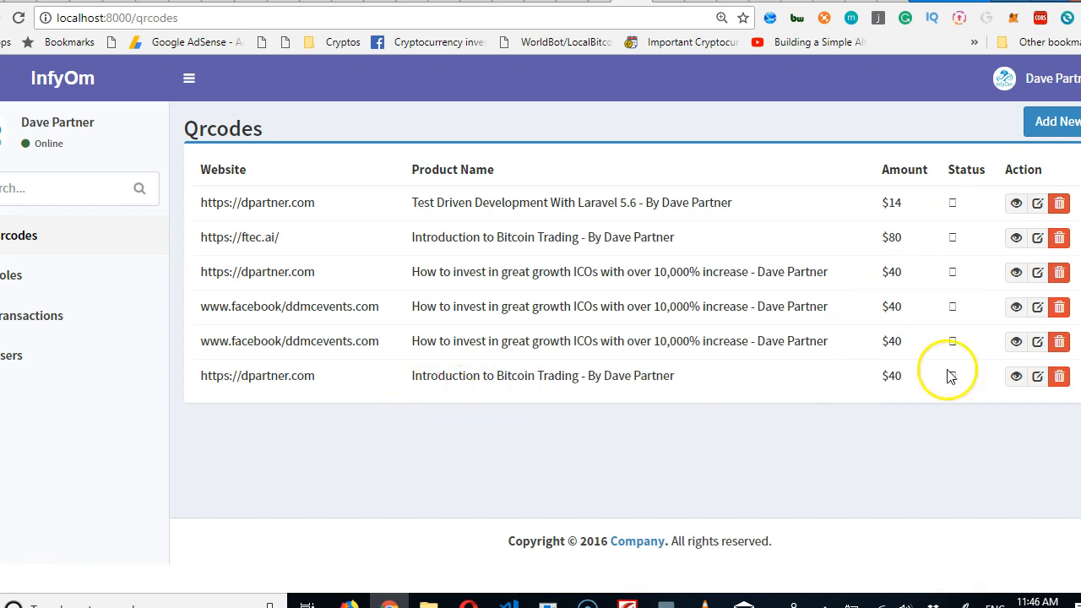
mouse_move(40, 578)
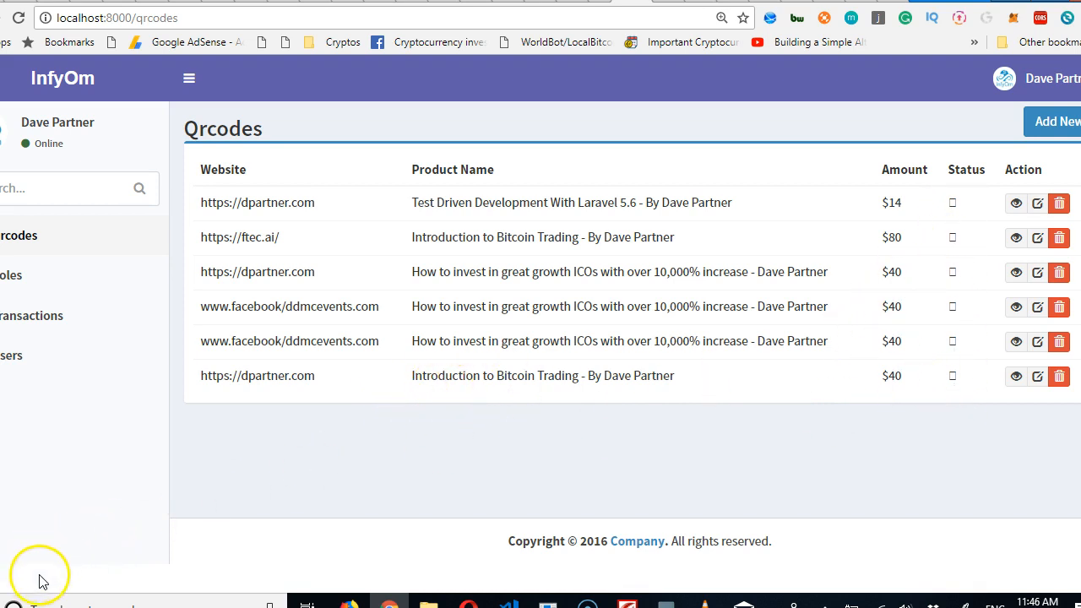
mouse_move(870, 126)
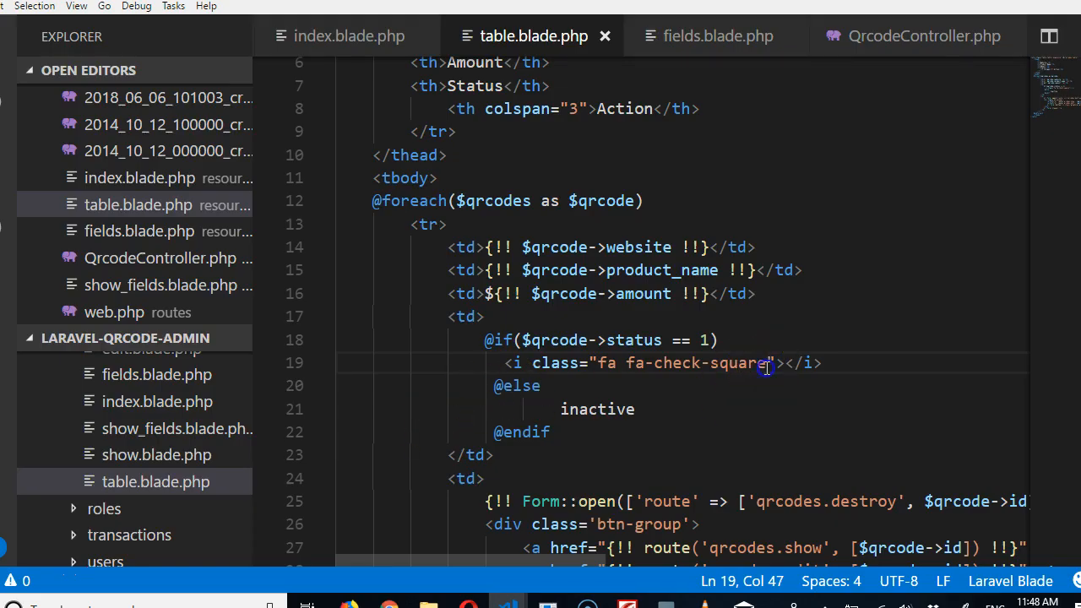
Append the text-green class to the fa-check-square icon tag
type("tex")
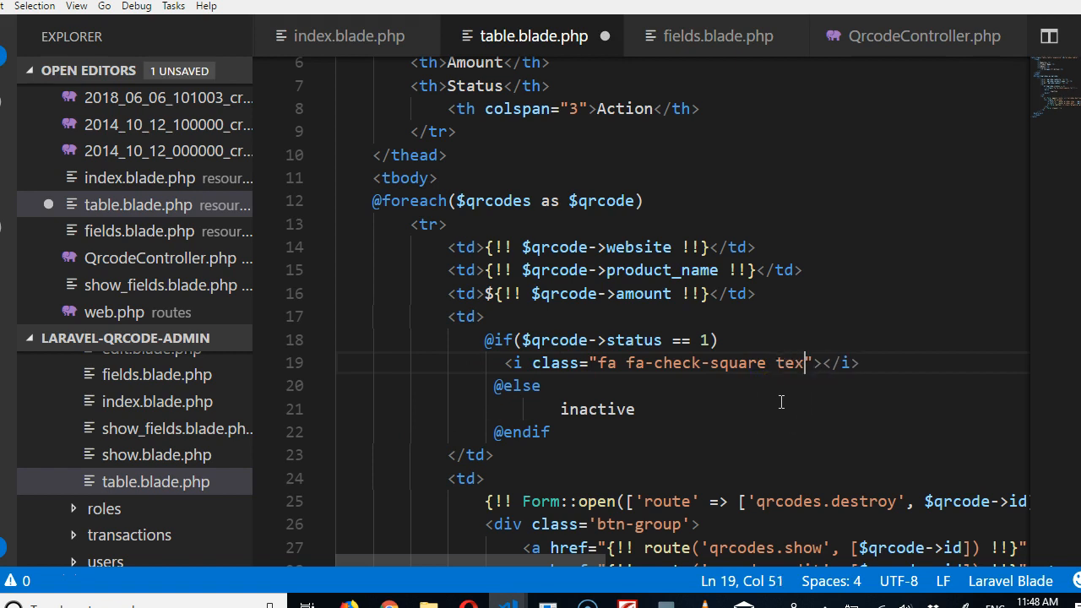
type("-green")
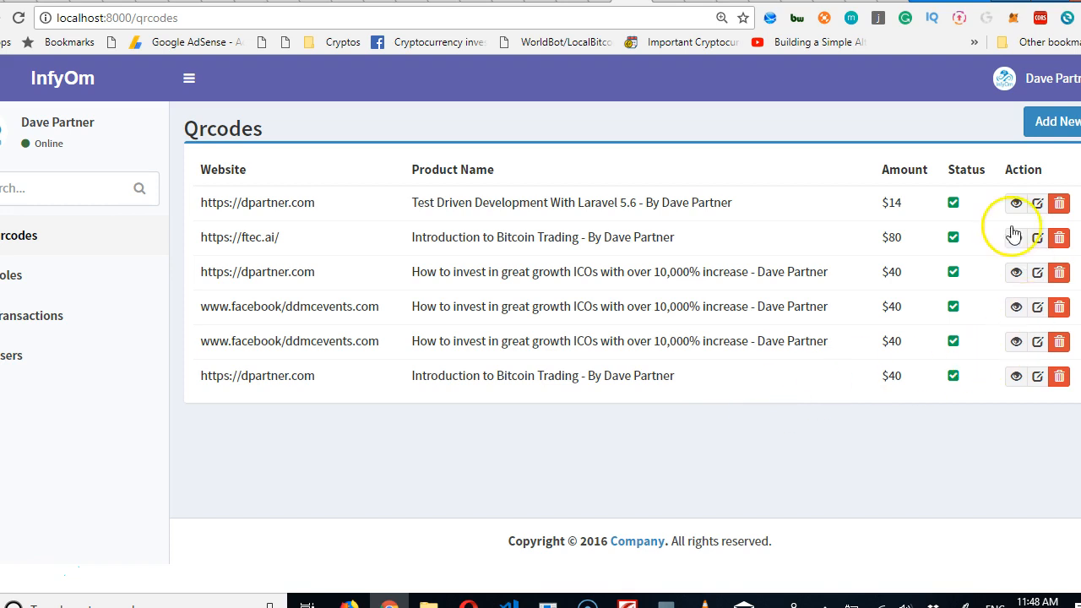
mouse_move(950, 375)
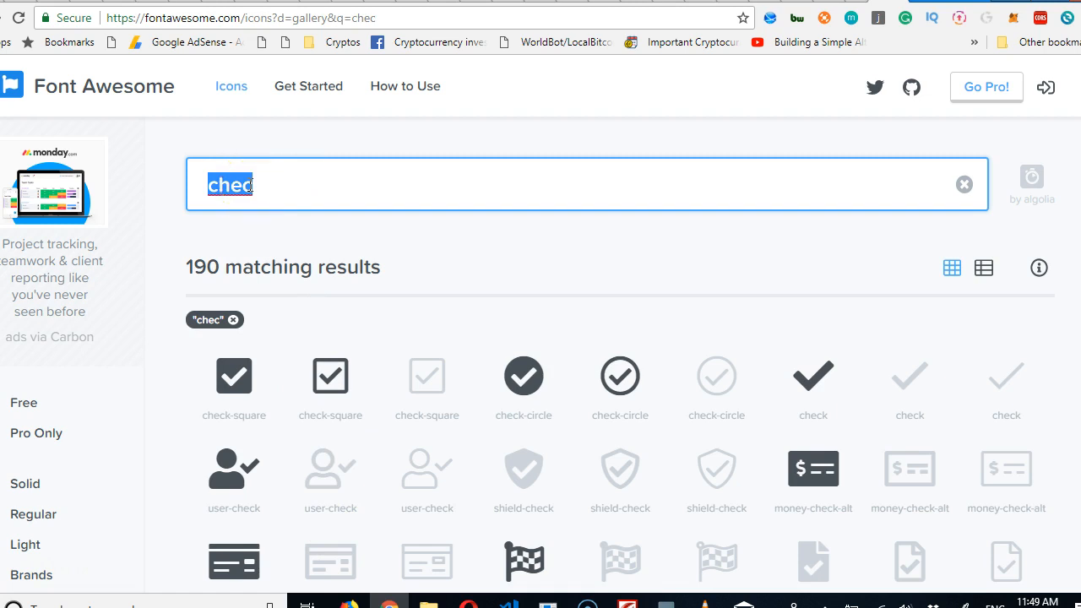
Search Font Awesome for 'x' after a couple of tries and open the times icon page
type("ancl")
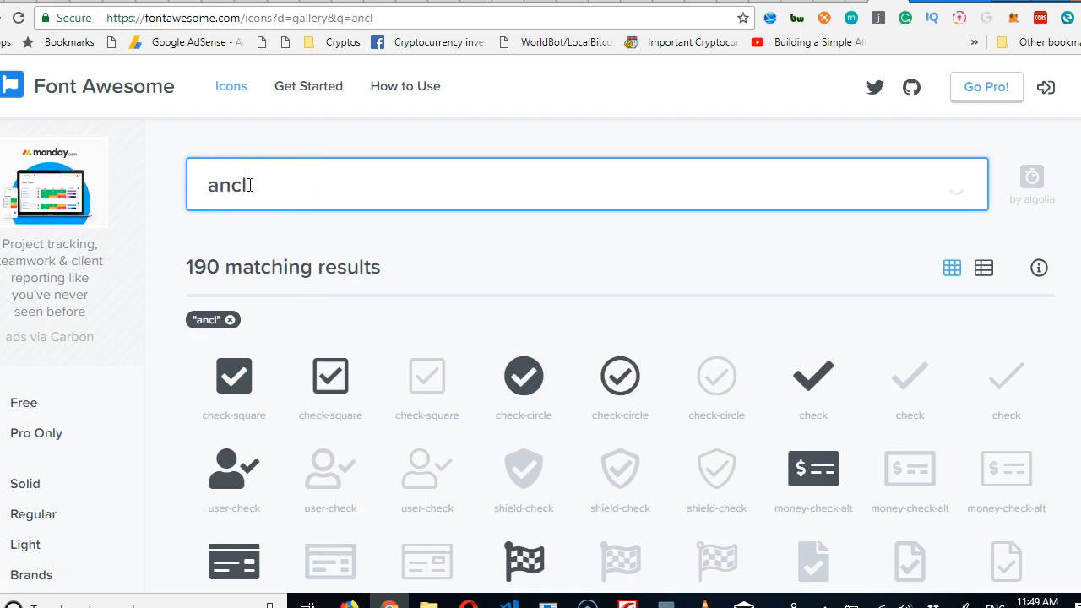
type("ca")
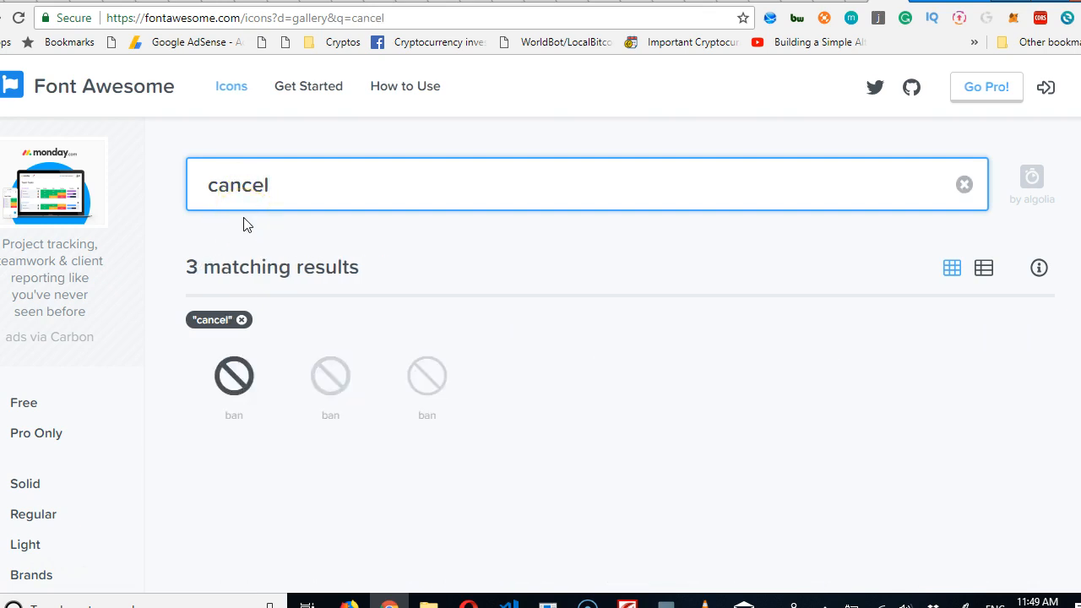
right_click(233, 375)
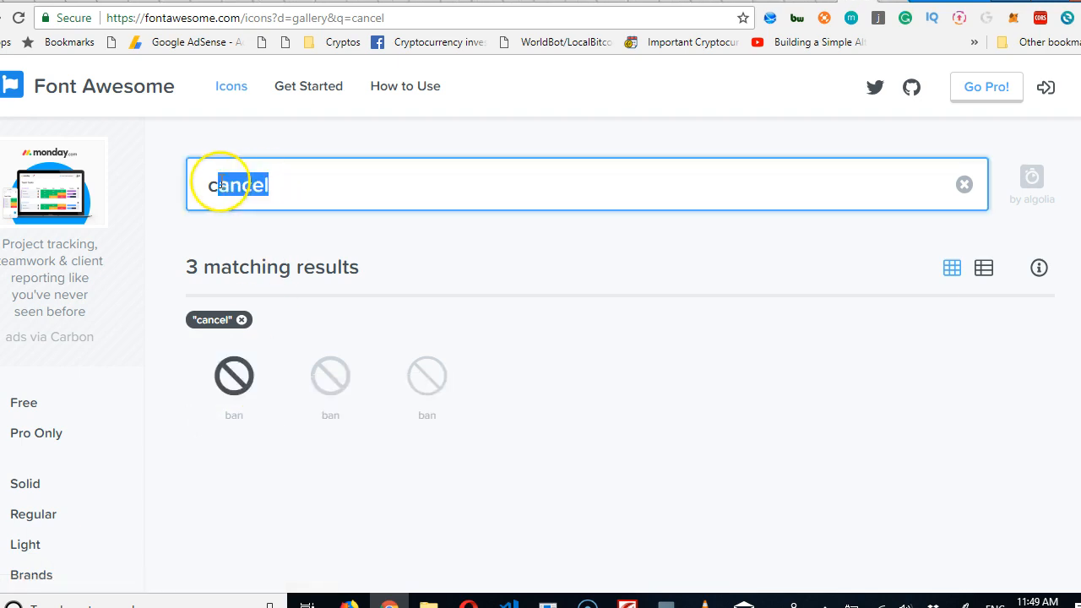
type("x")
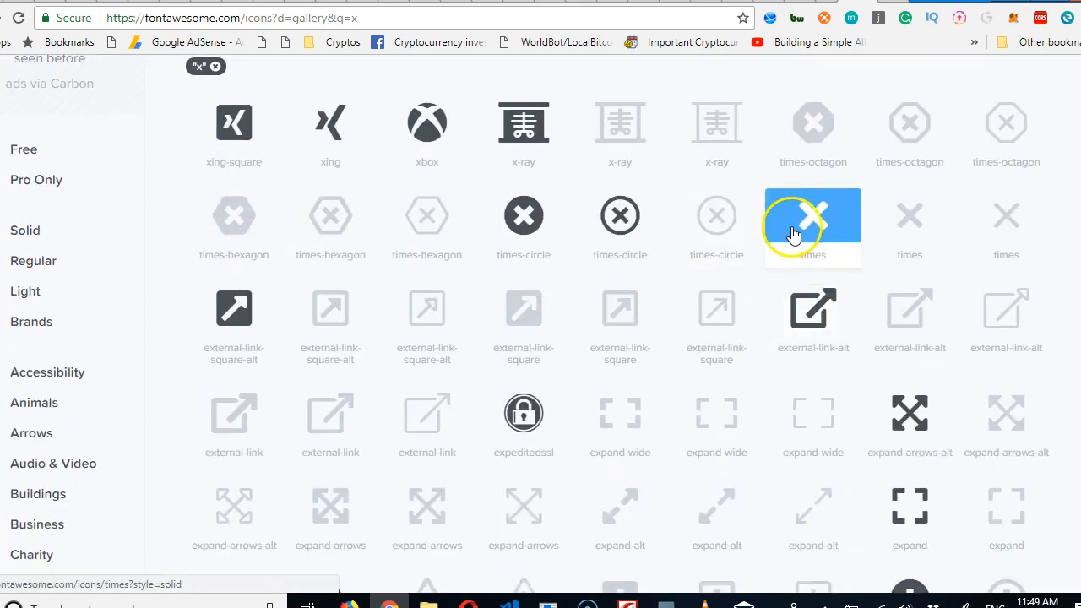
left_click(813, 216)
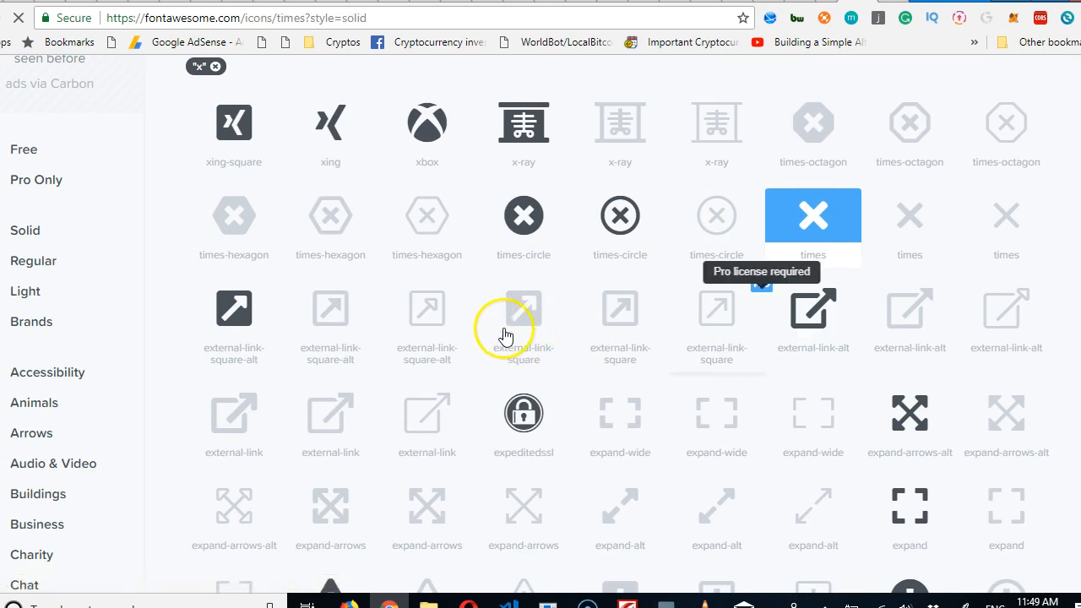
mouse_move(524, 228)
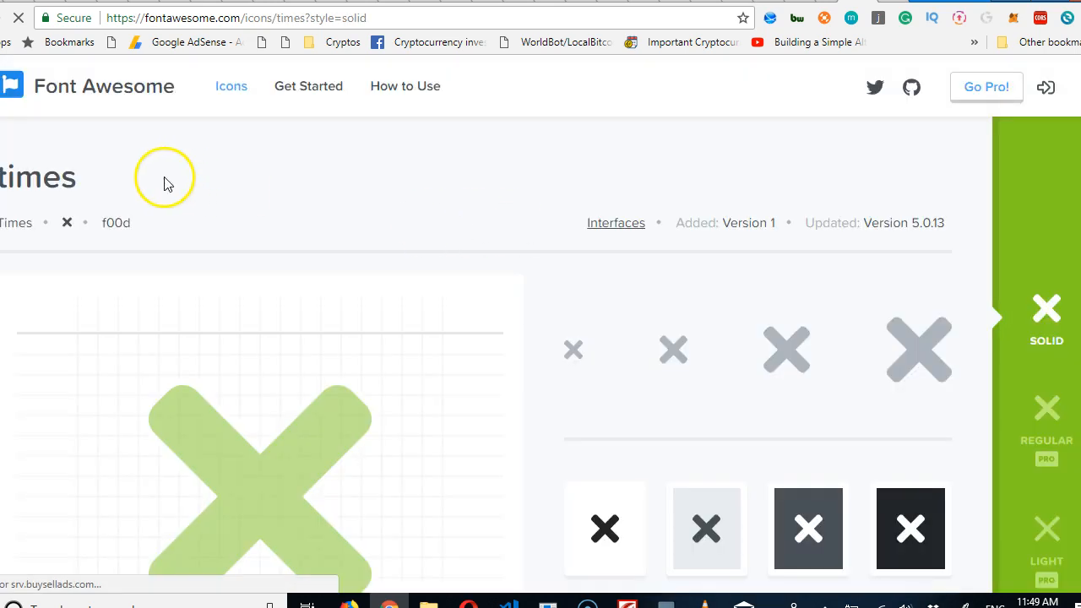
Select the times icon's <i> HTML snippet and return to table.blade.php
scroll("down", 3)
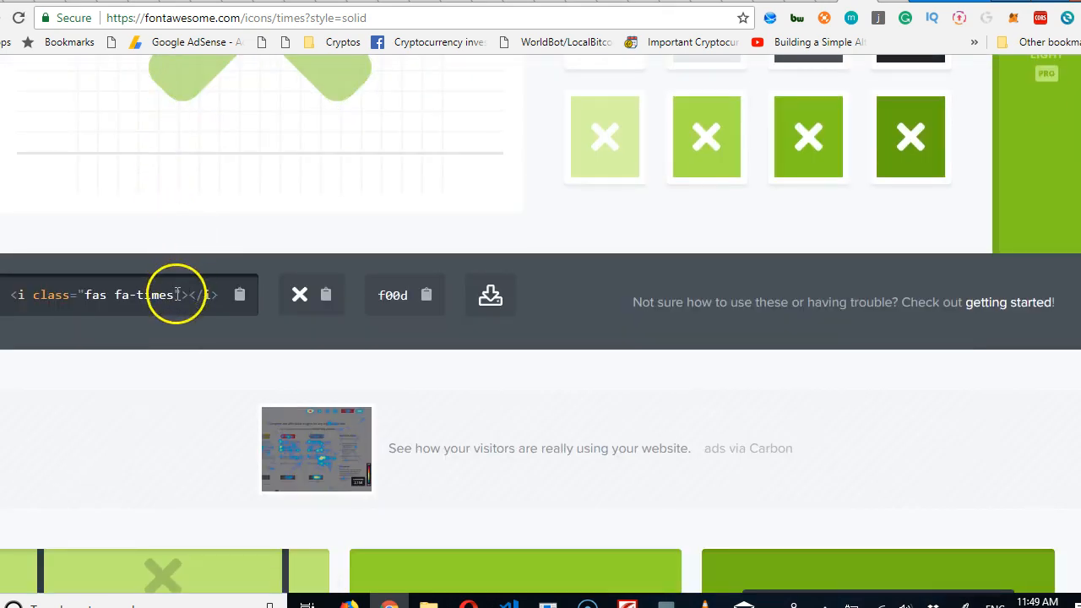
triple_click(127, 294)
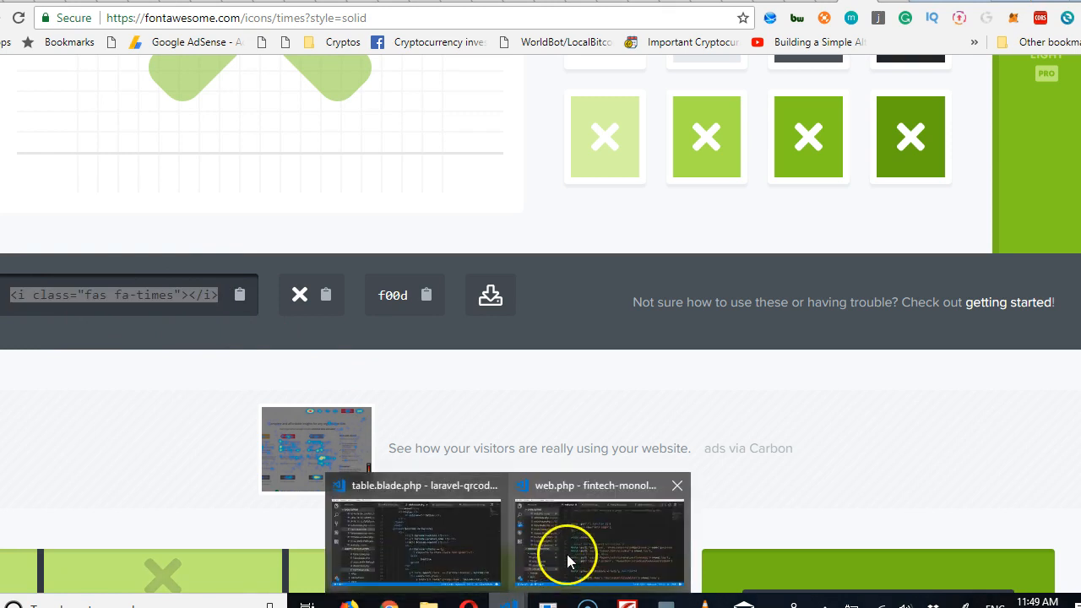
left_click(600, 541)
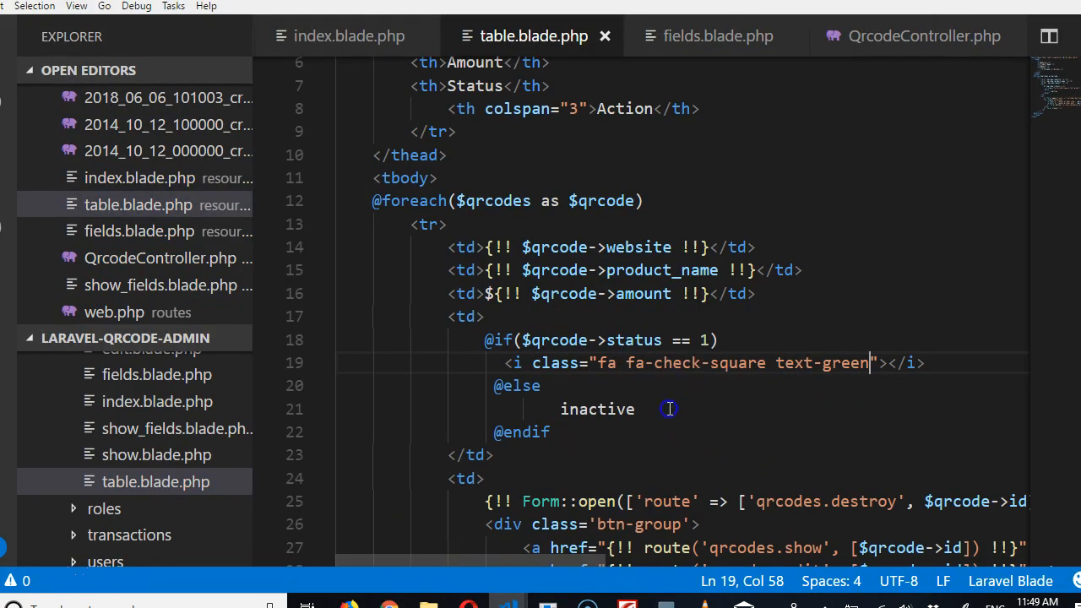
type("<i class=\"fas fa-times\"></i>")
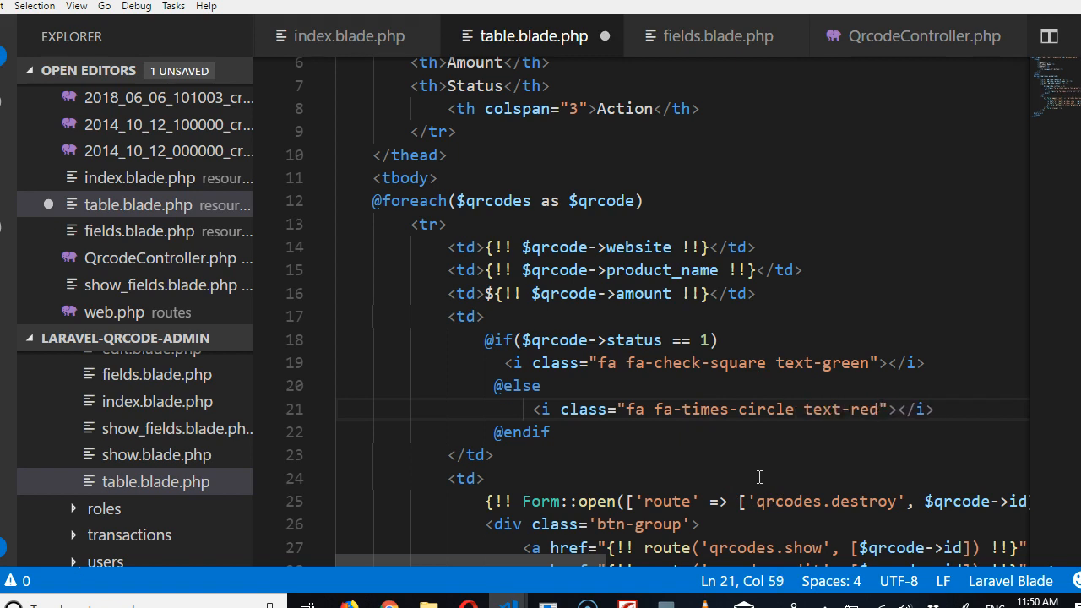
key("ctrl+s")
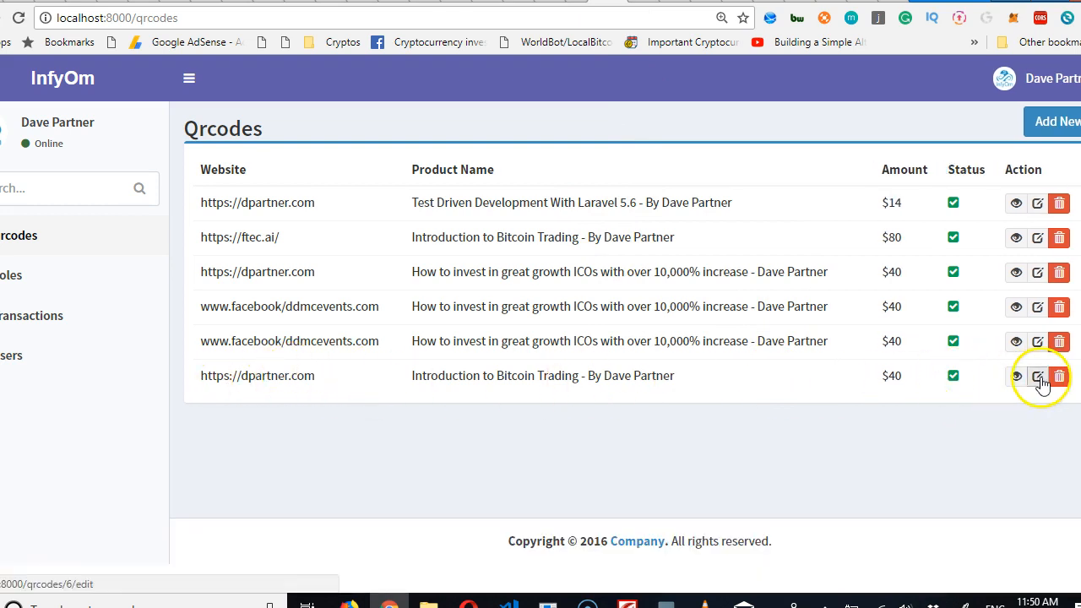
Edit the last Qrcodes record, untick Active and save it as inactive
left_click(1037, 375)
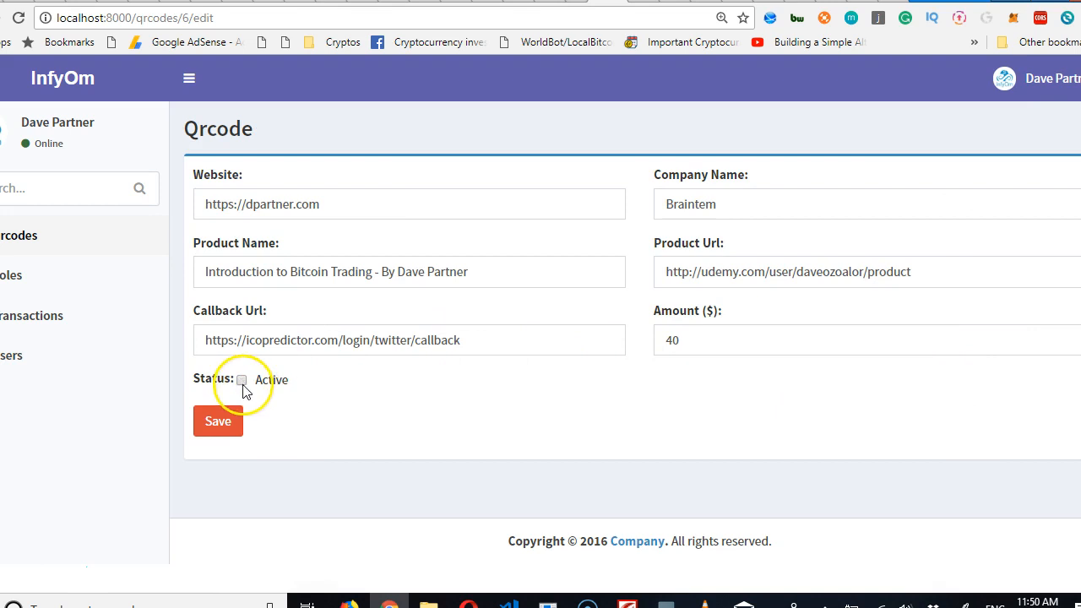
left_click(218, 421)
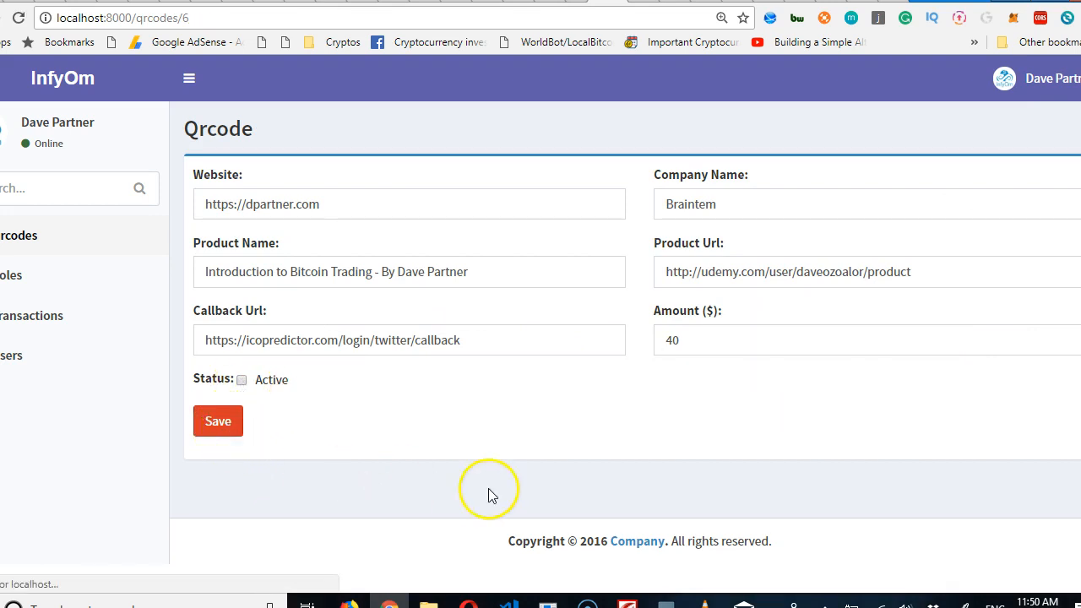
left_click(217, 421)
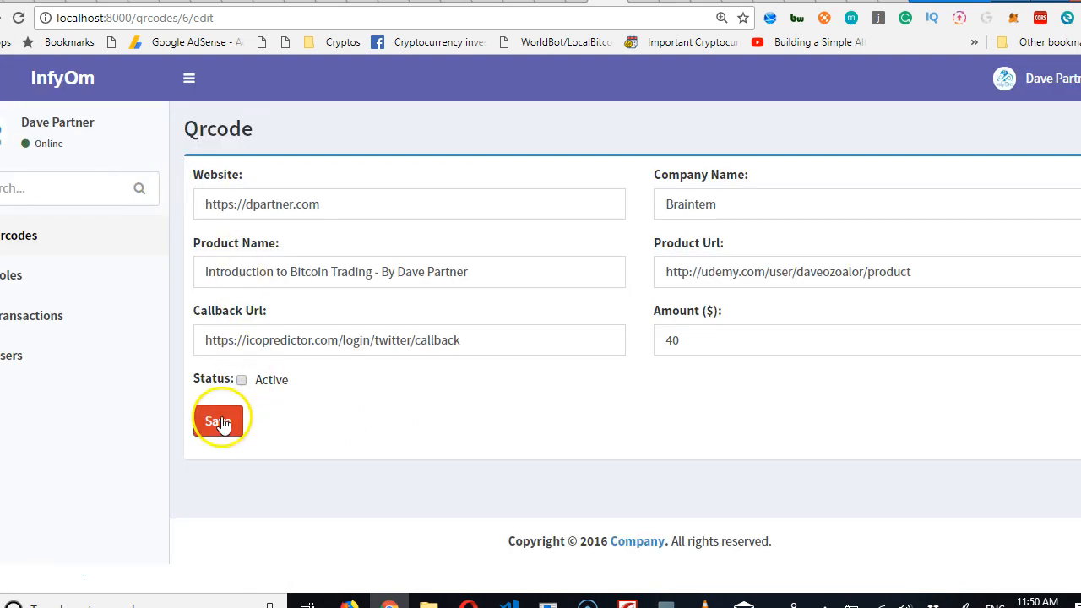
left_click(220, 421)
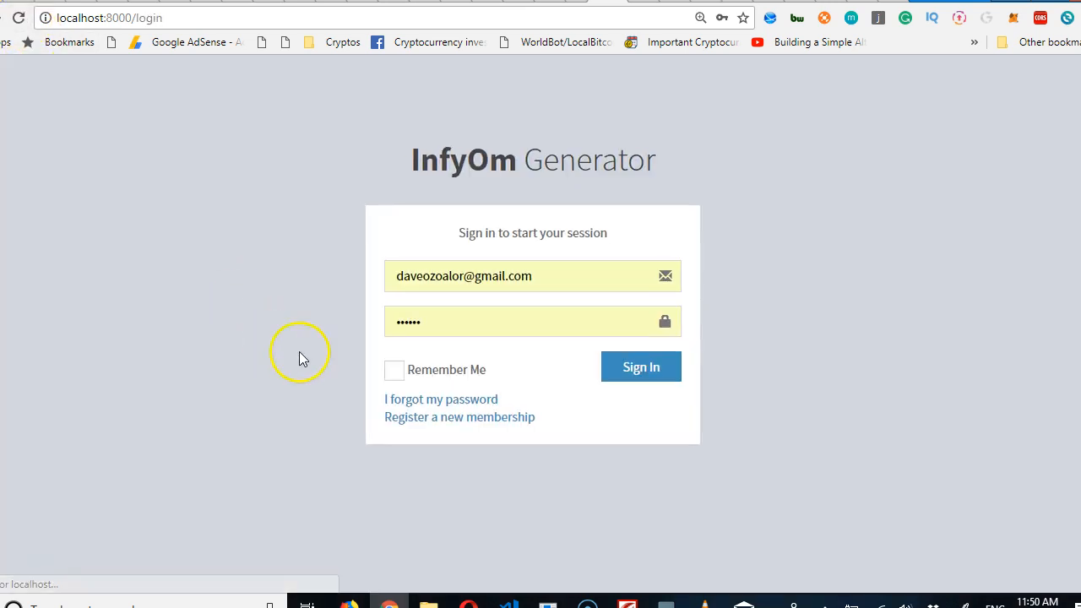
Sign back in after the session expires, untick Active again and save the record
left_click(642, 367)
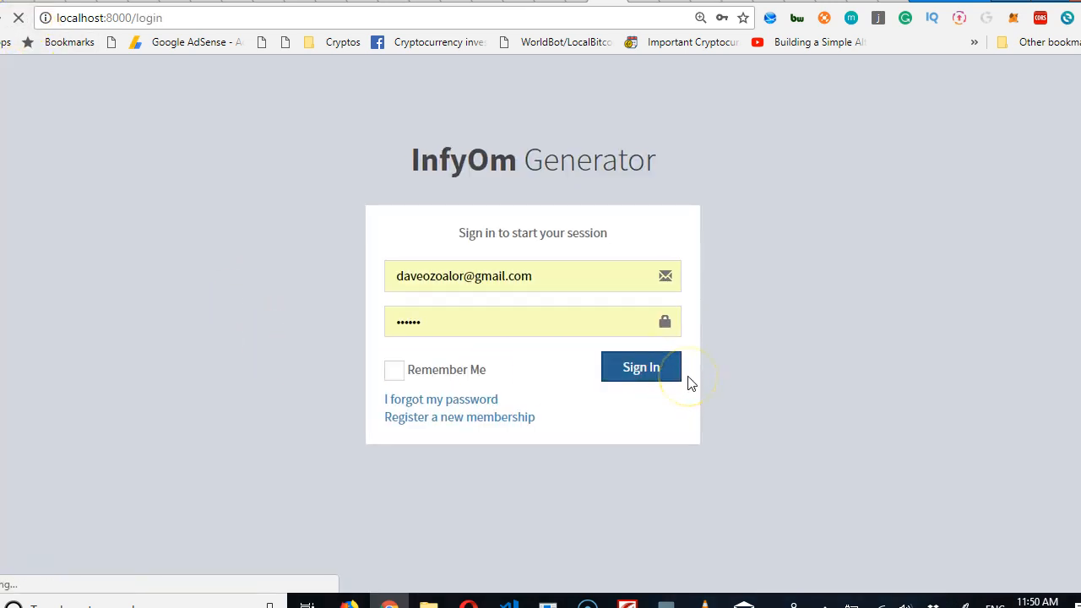
left_click(642, 367)
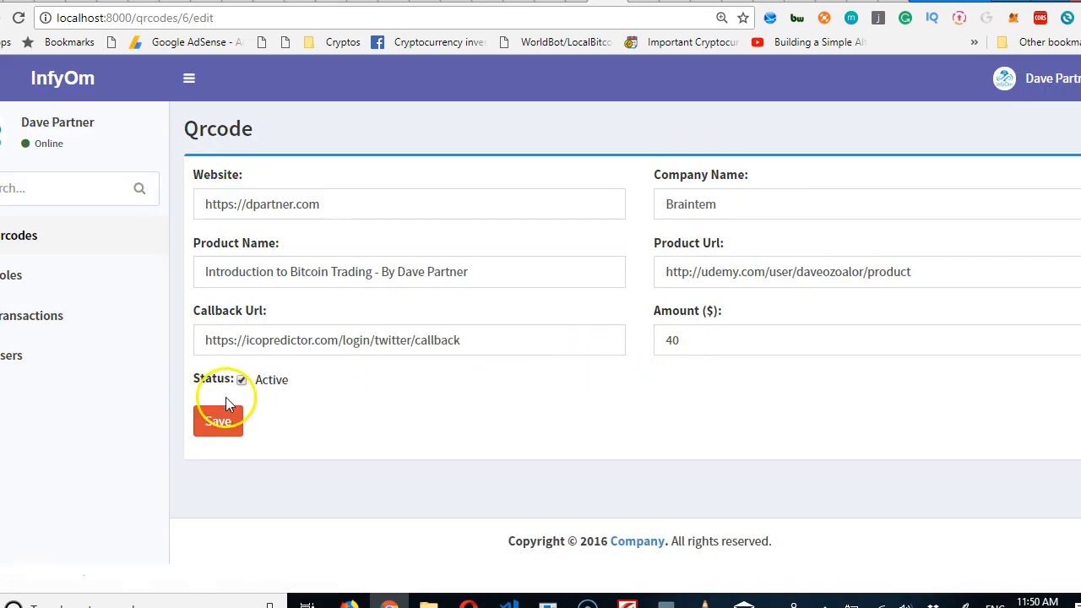
left_click(241, 381)
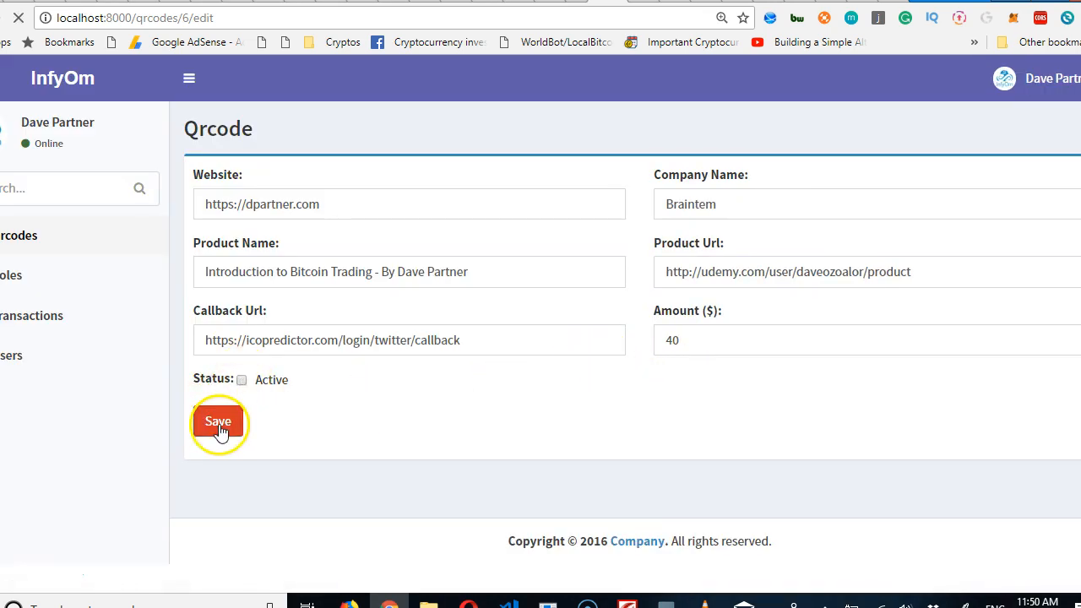
left_click(218, 422)
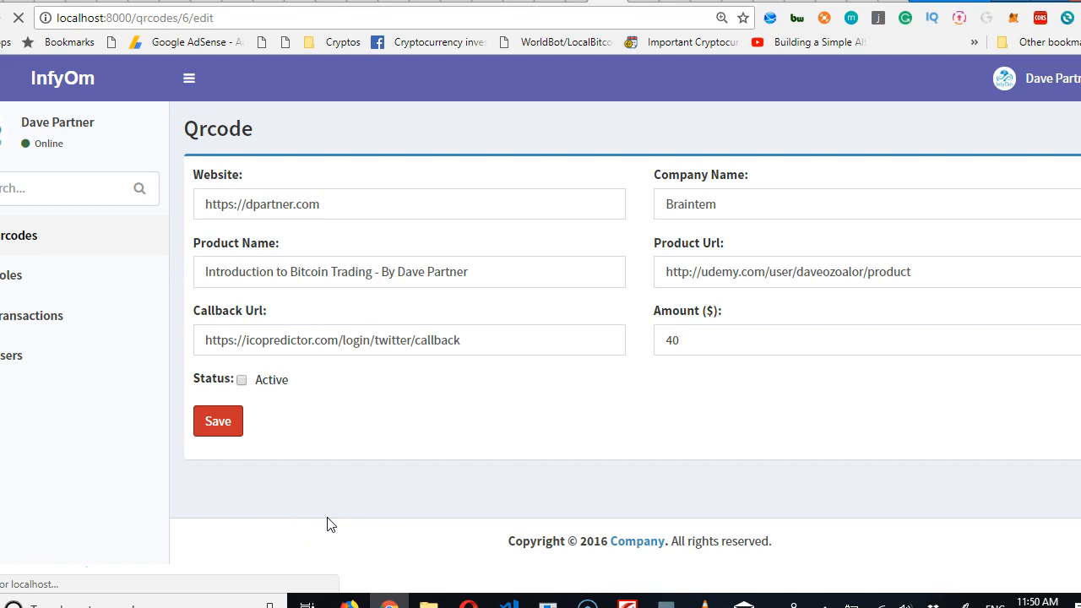
left_click(216, 421)
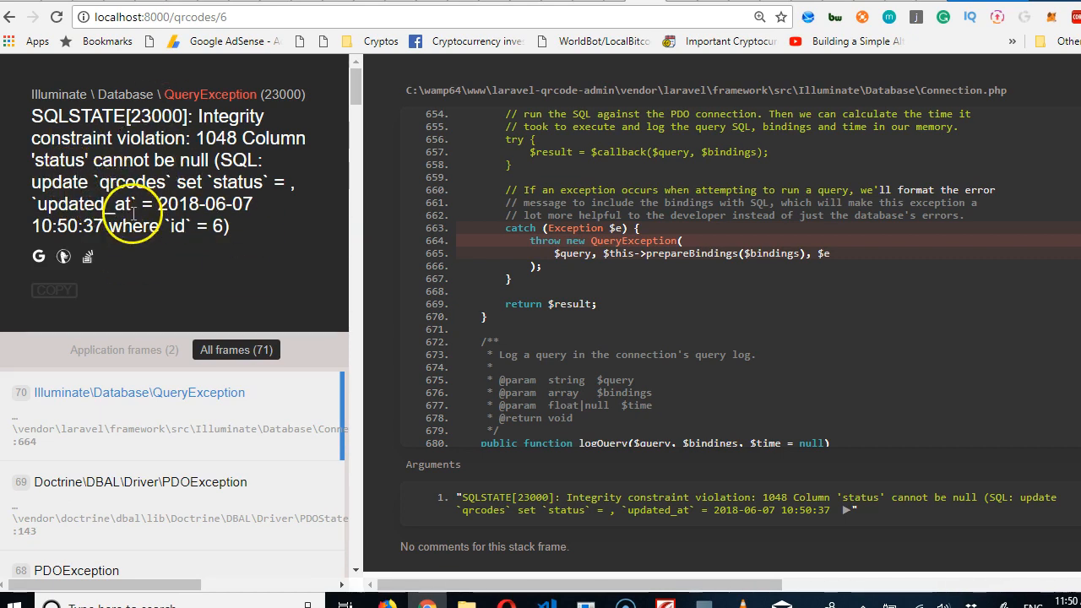
Read the QueryException page reporting that column 'status' cannot be null
scroll("down", 3)
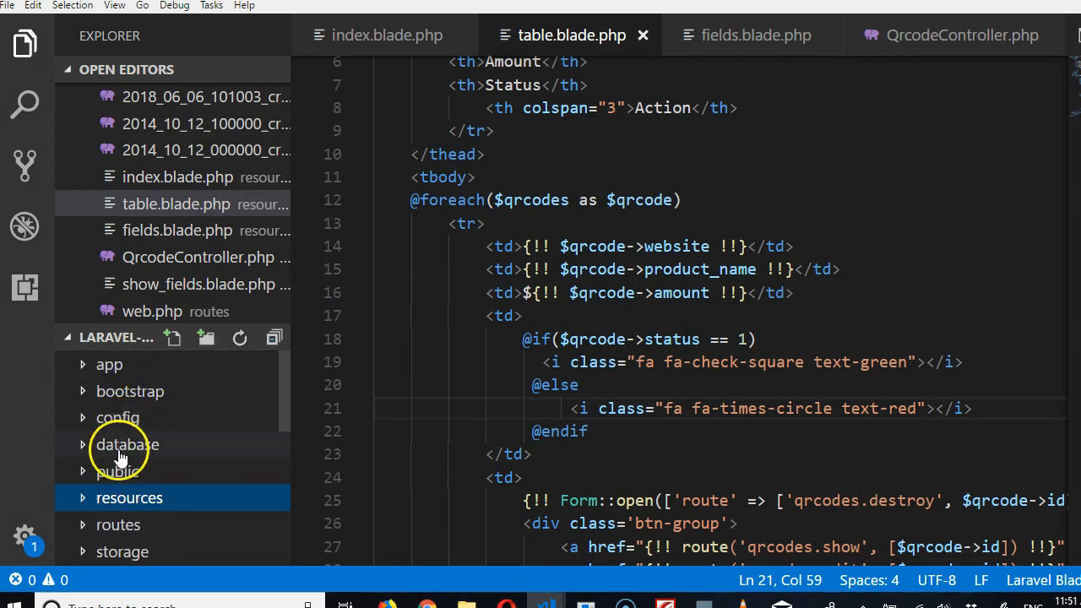
In create_qrcodes_table.php append ->default(1)->nullable() to the status column
left_click(127, 444)
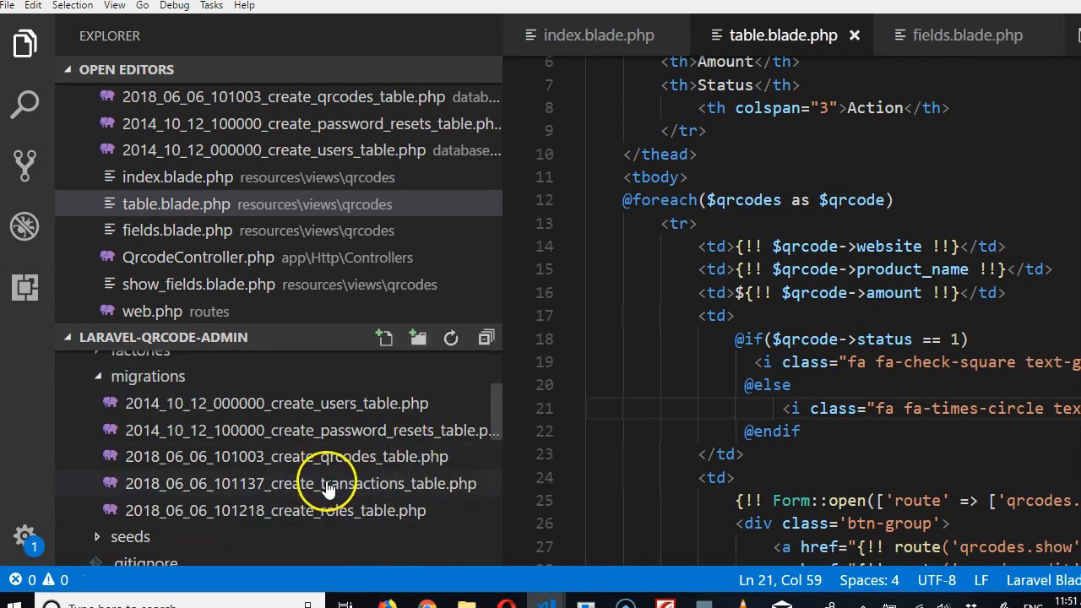
double_click(285, 457)
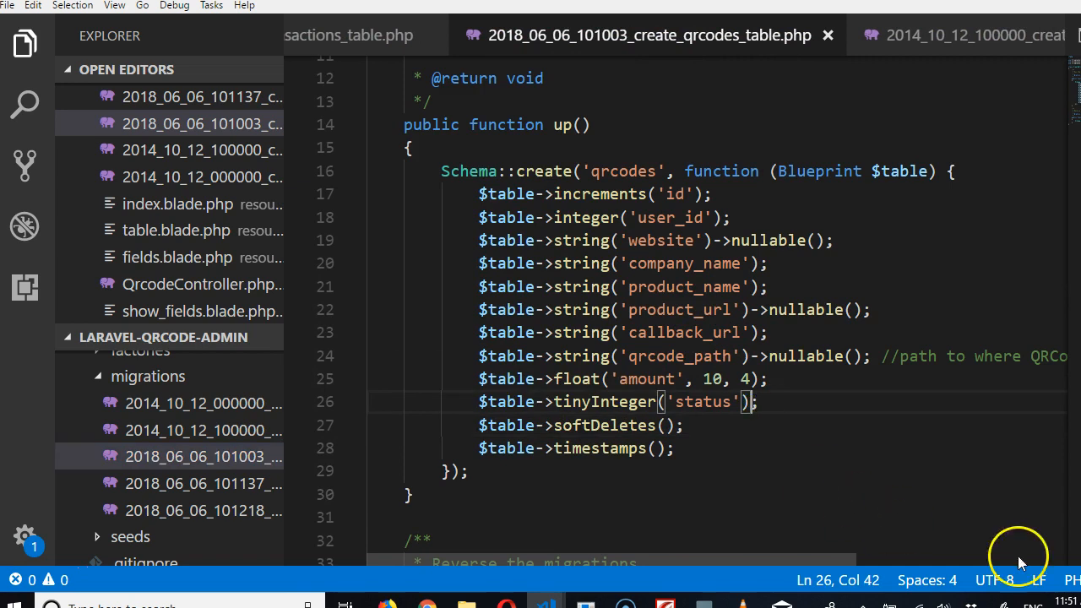
type("->default(0")
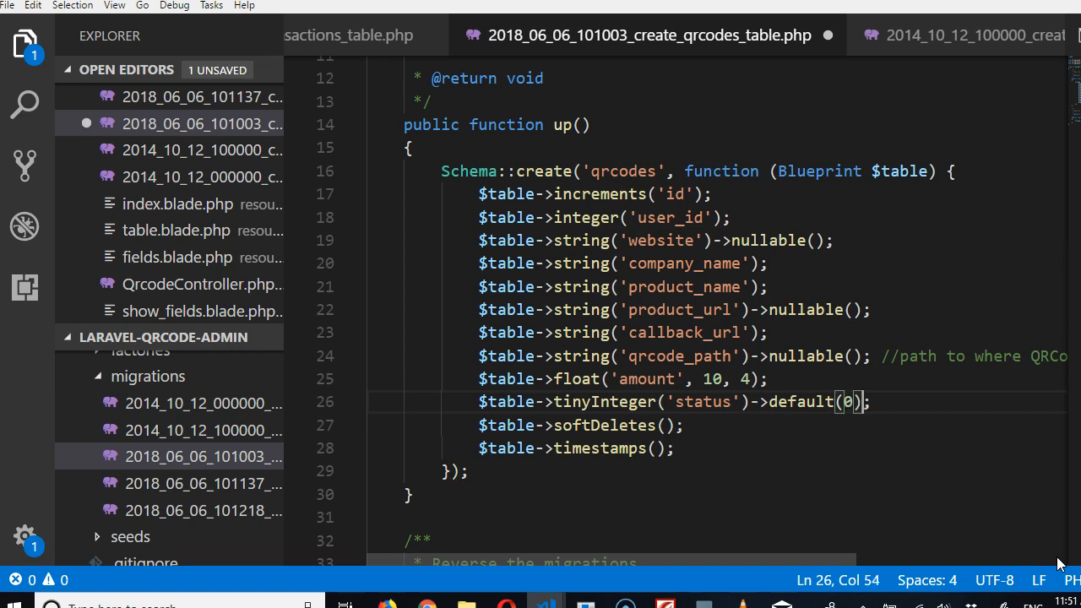
key("ctrl+s")
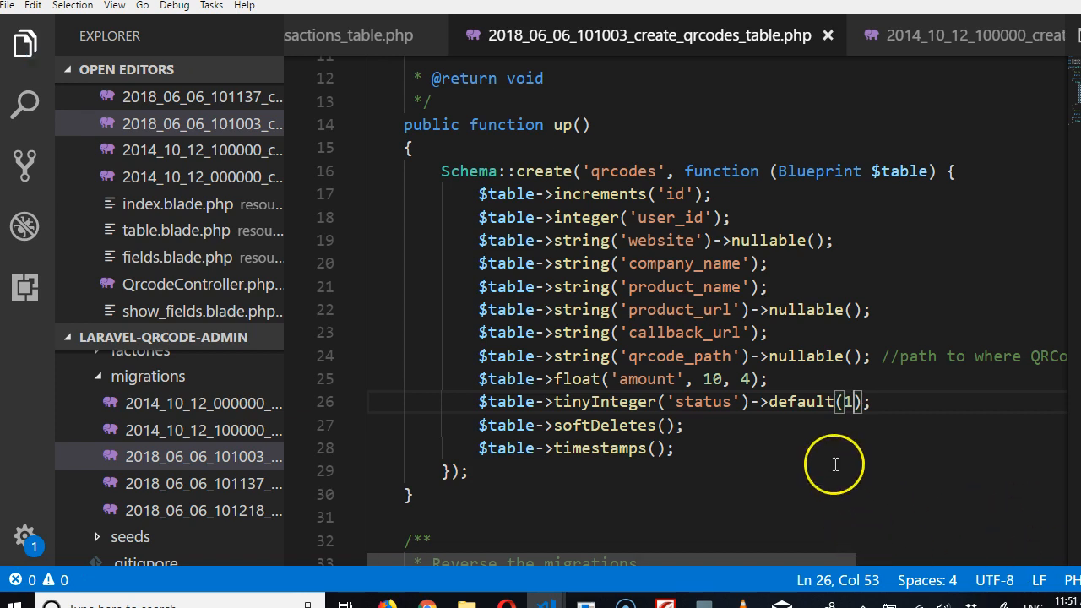
mouse_move(887, 407)
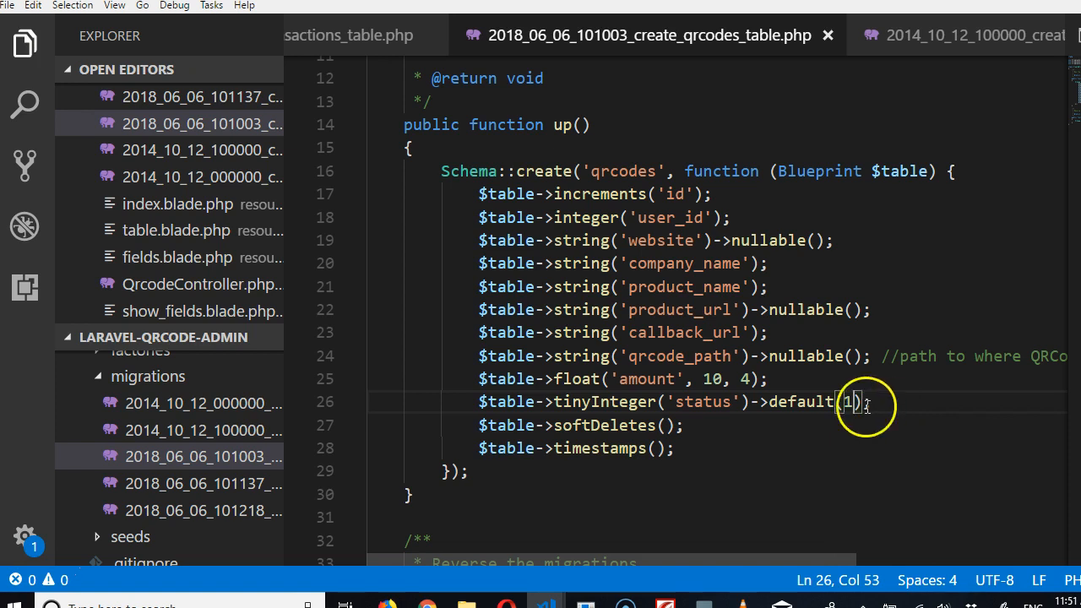
type("->nullable(")
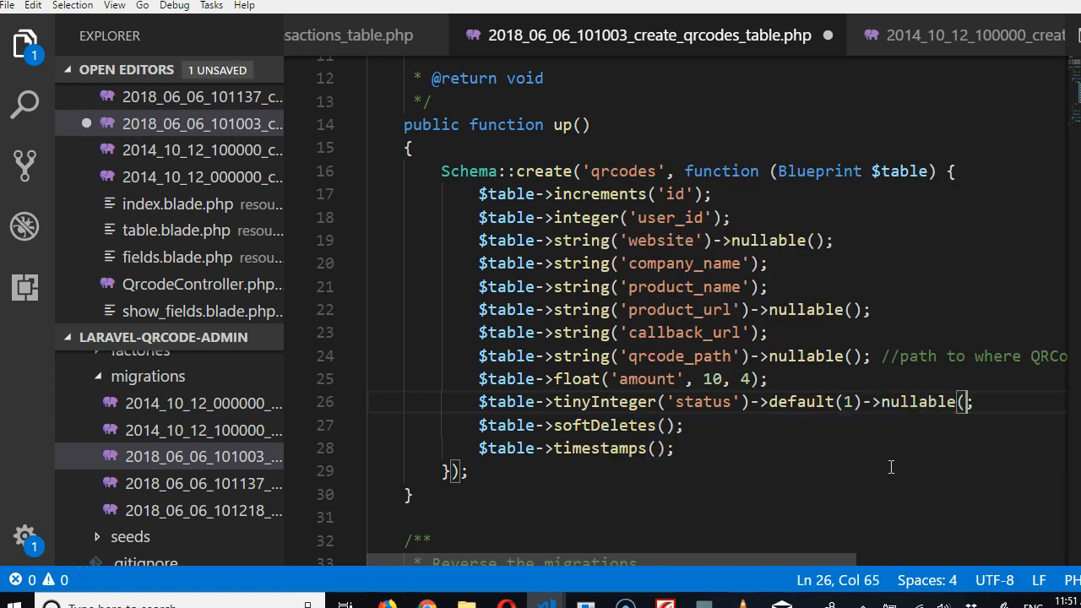
type(")")
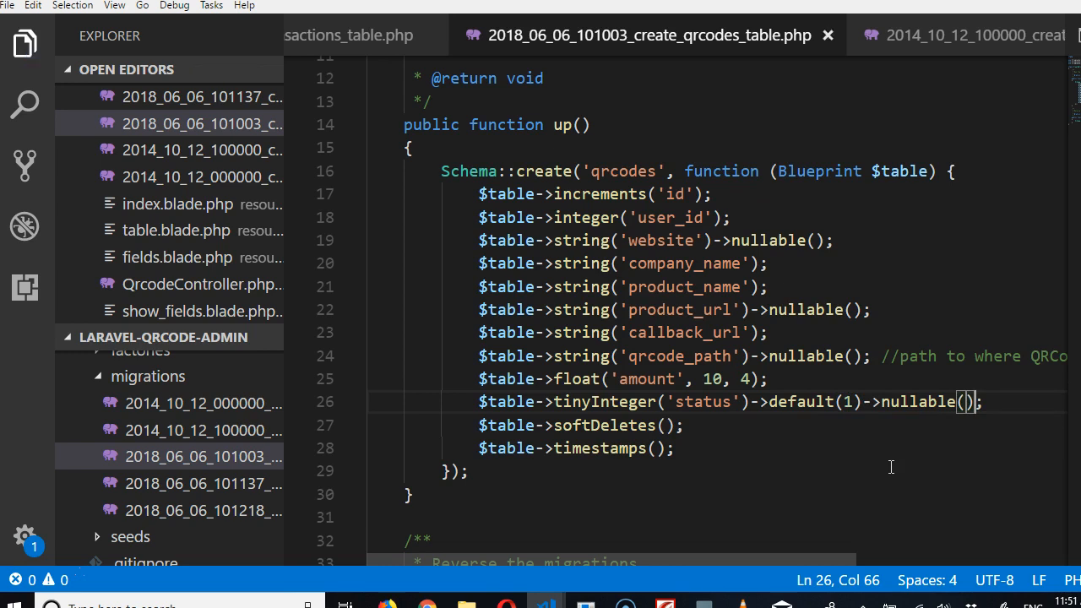
mouse_move(909, 436)
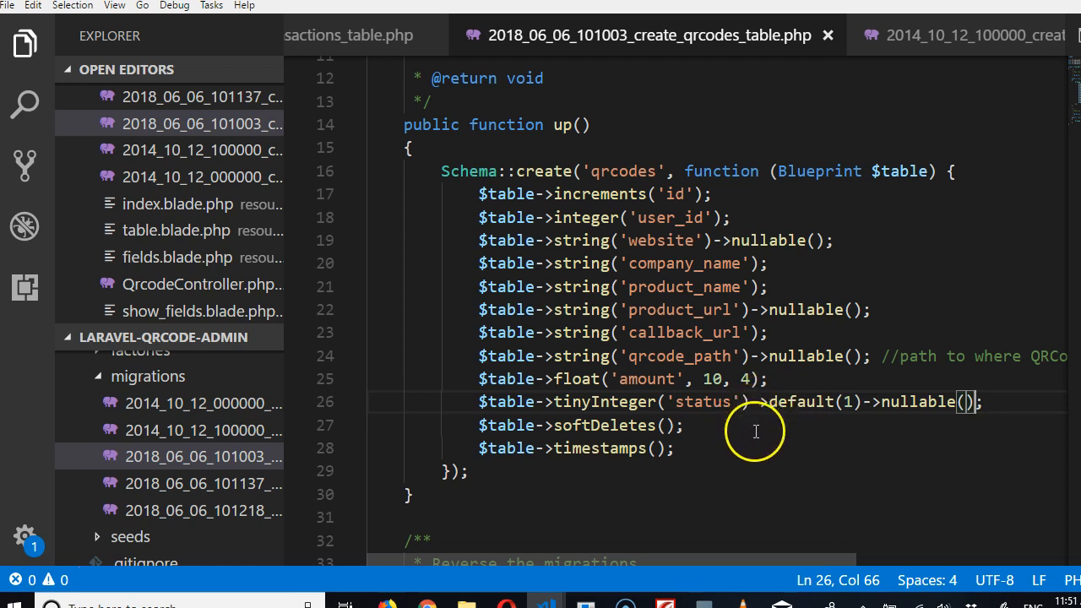
mouse_move(650, 497)
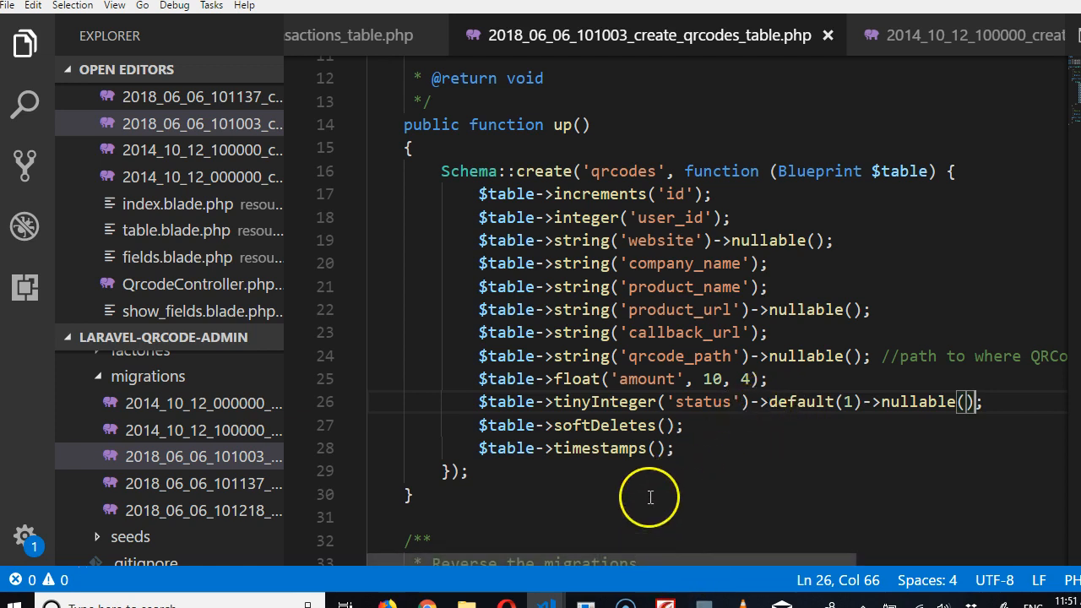
mouse_move(689, 527)
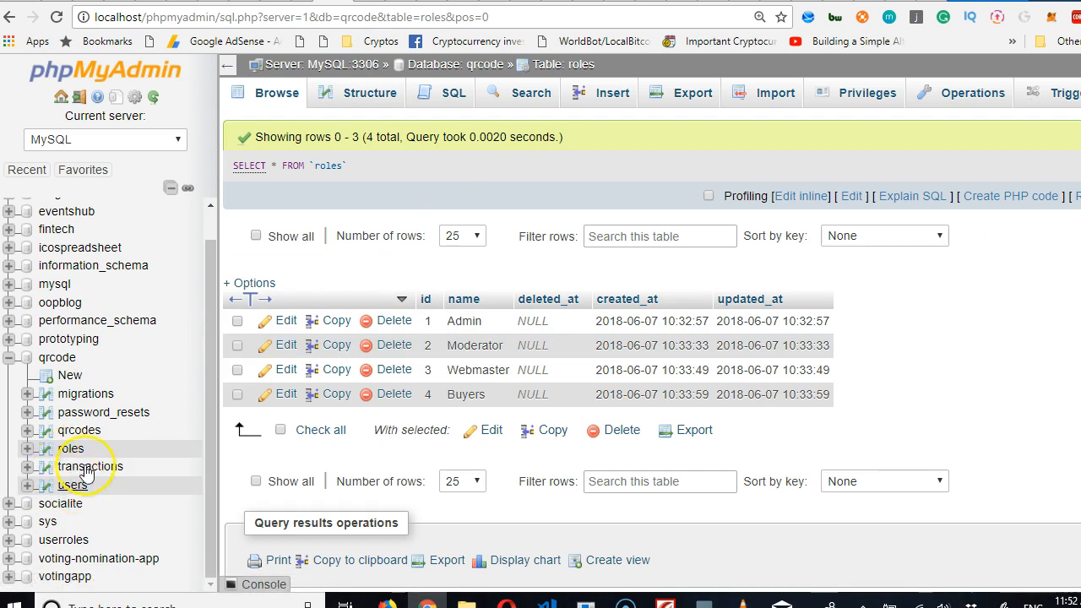
Show the qrcodes table structure and start changing its status column
left_click(78, 431)
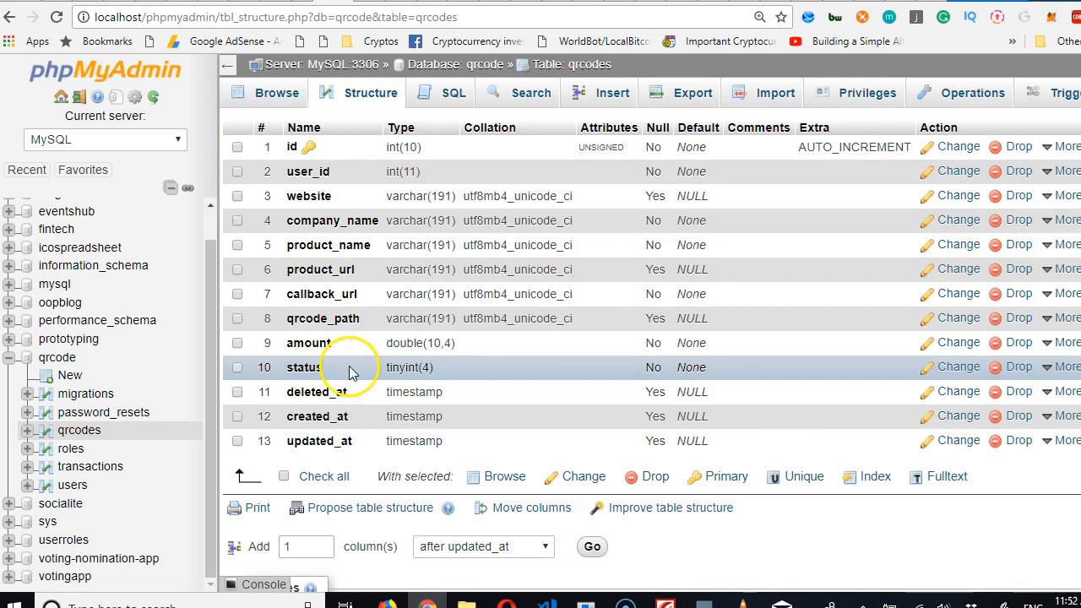
left_click(957, 367)
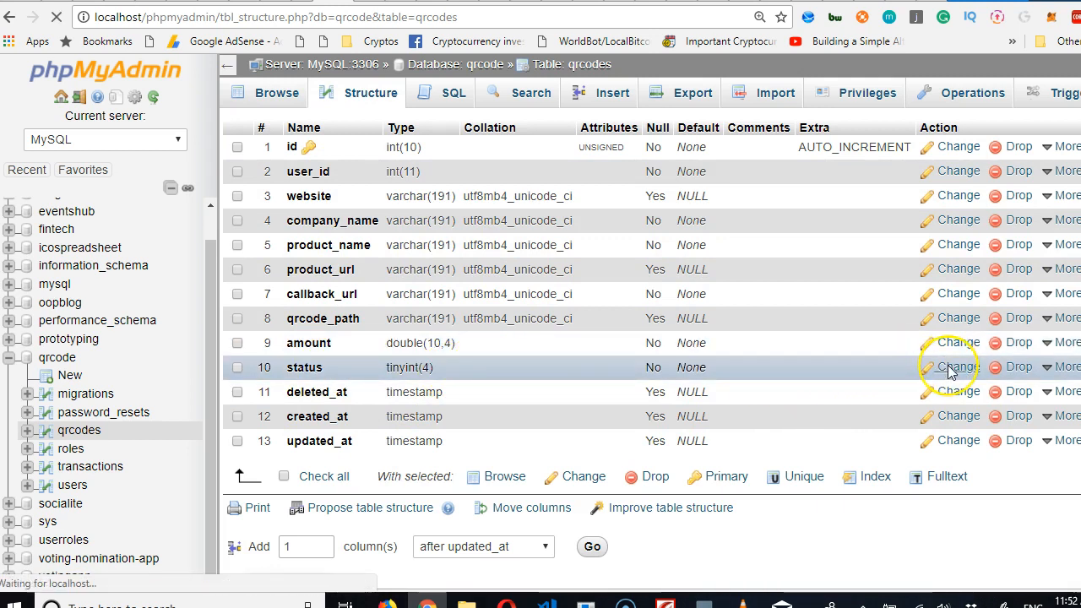
left_click(958, 367)
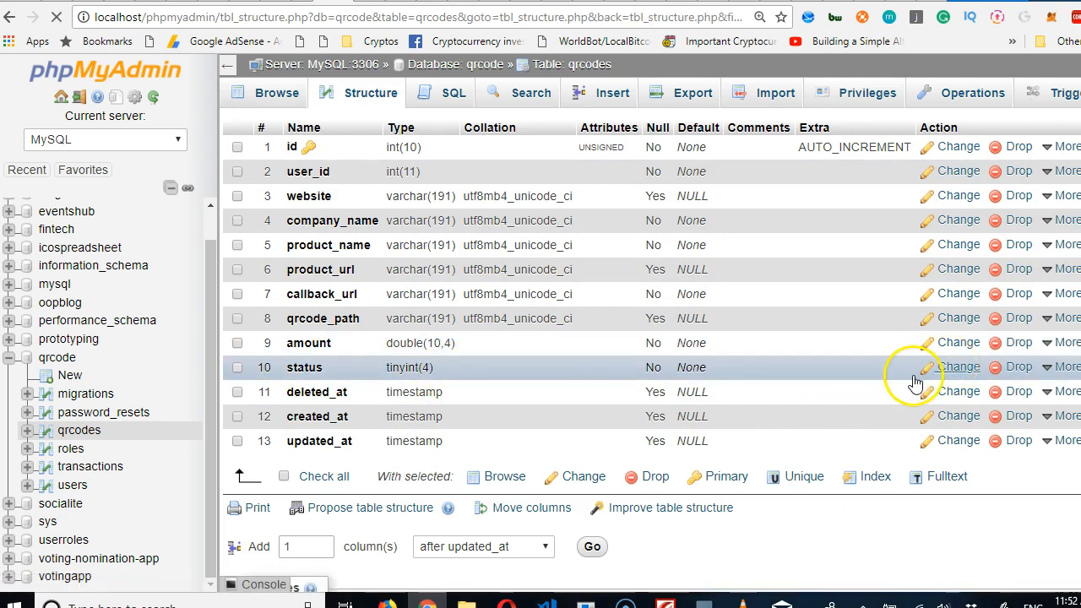
Set the status column default to 'As defined' with value 1, allow Null, and save
left_click(960, 367)
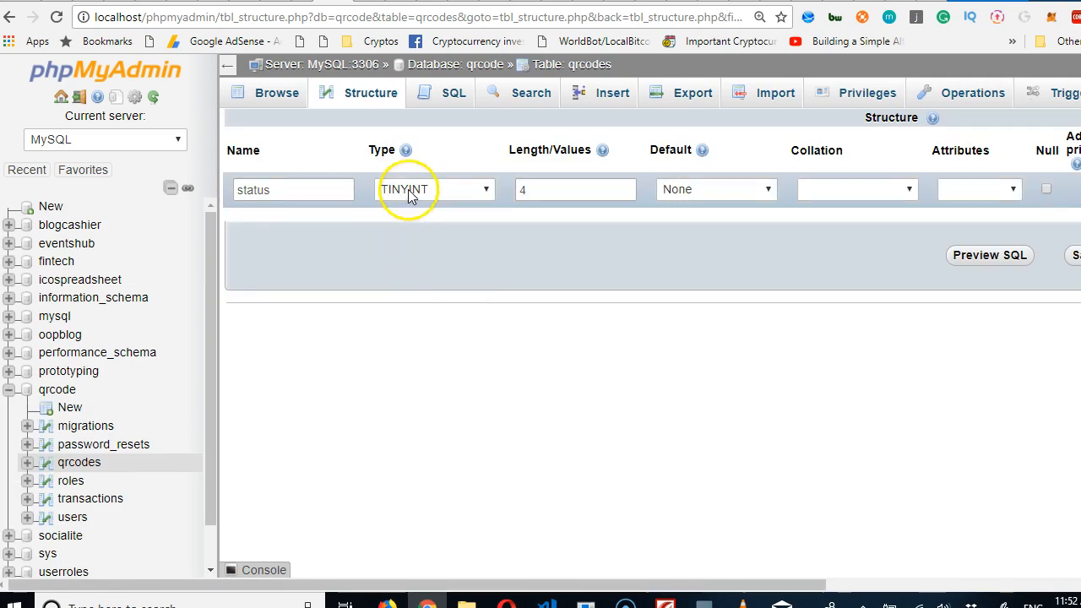
left_click(717, 189)
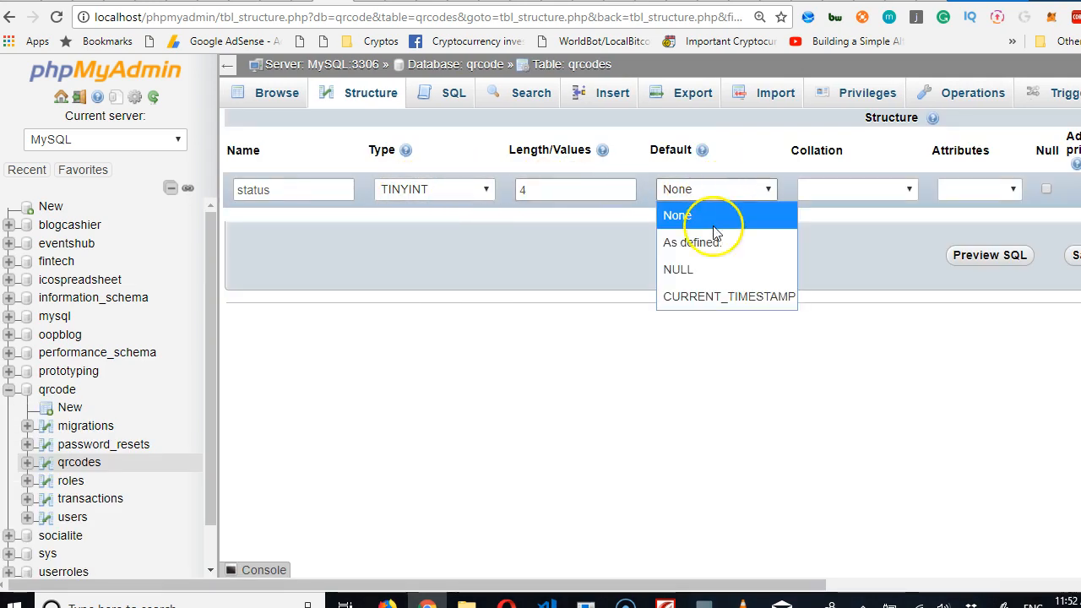
left_click(692, 243)
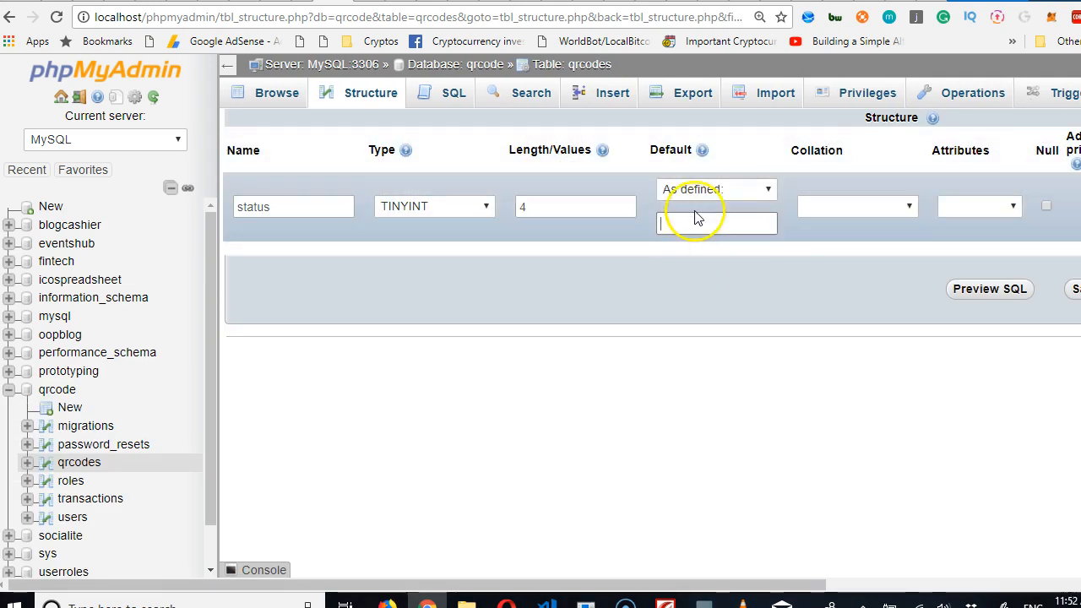
type("1")
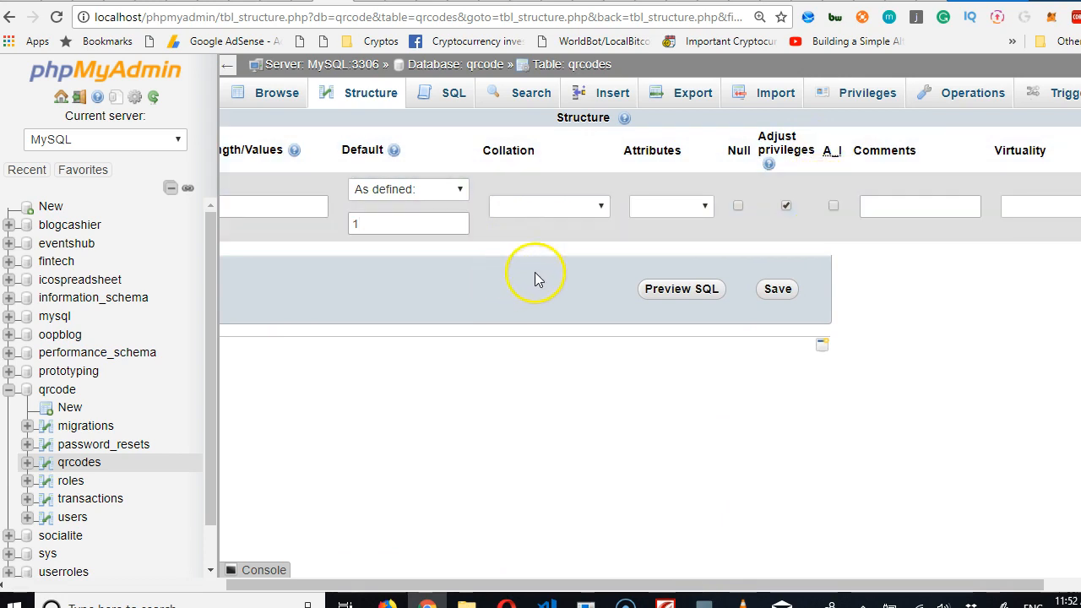
mouse_move(610, 581)
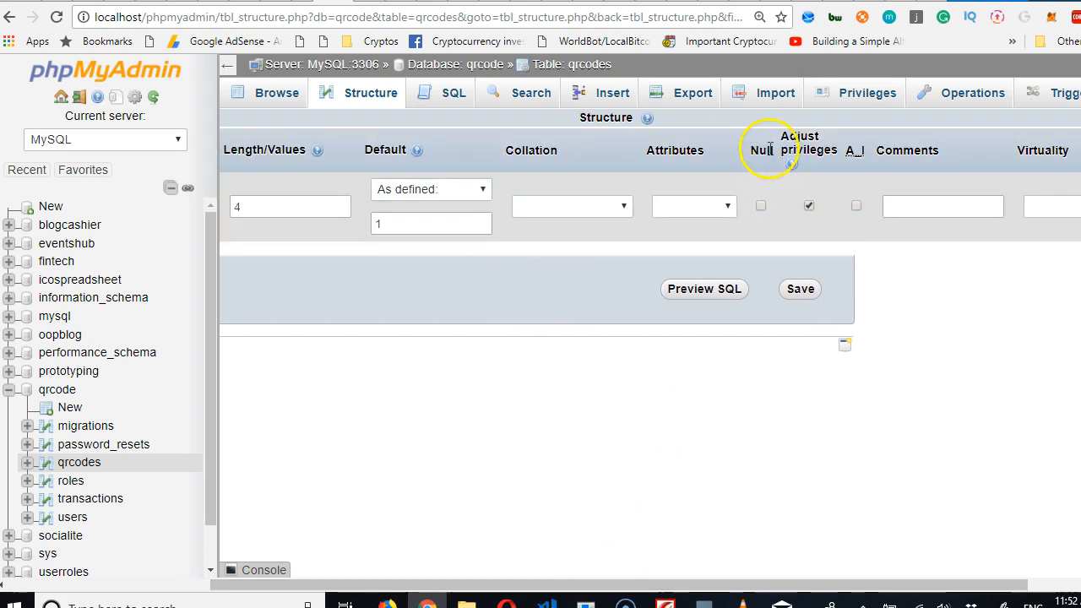
left_click(760, 206)
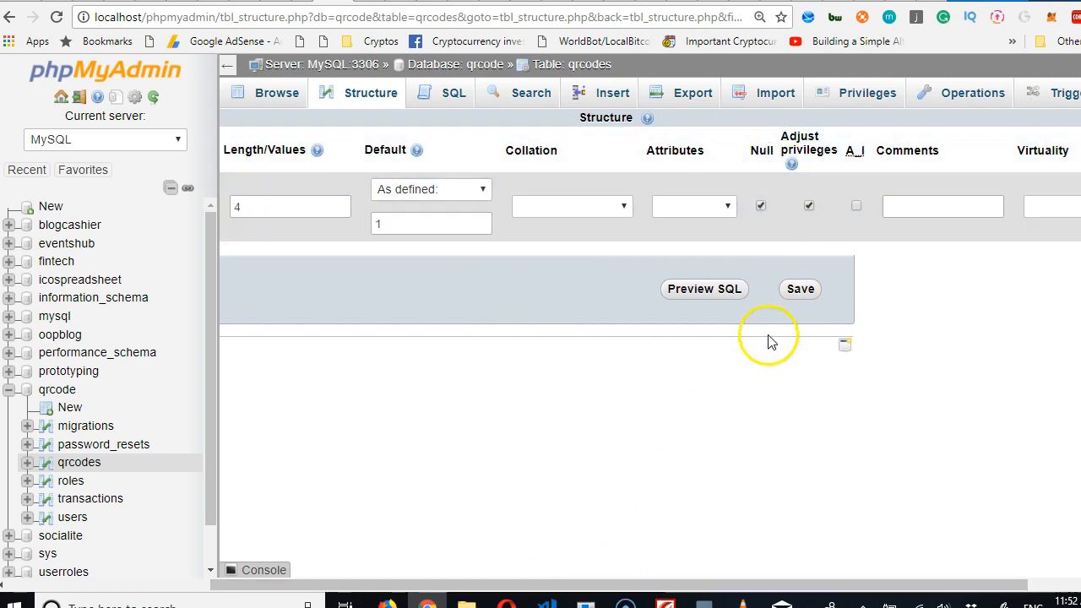
left_click(801, 289)
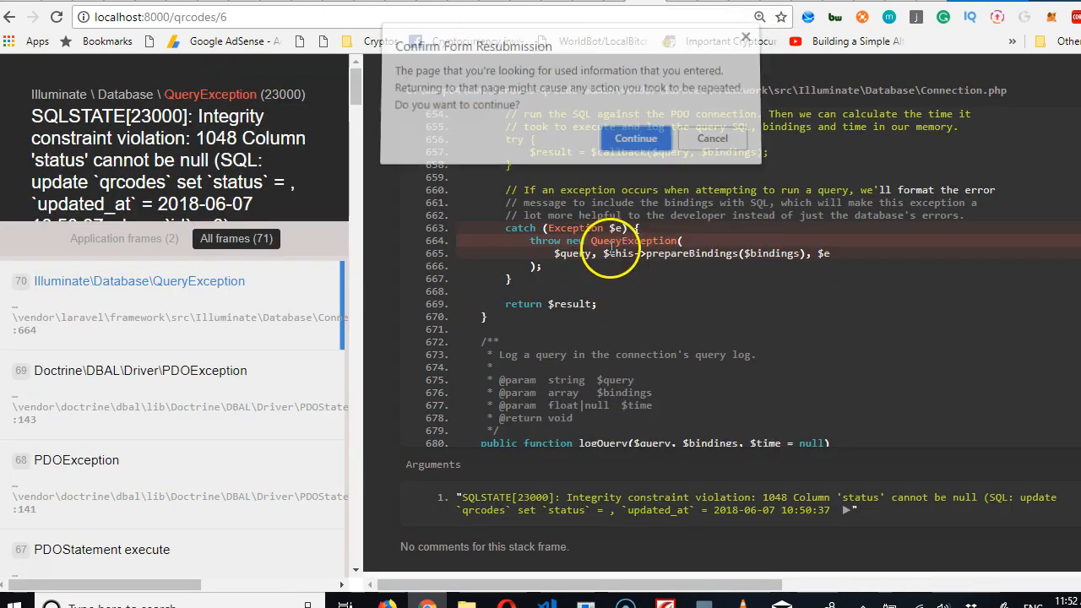
Continue the form resubmission and check the last record's red status icon
left_click(636, 138)
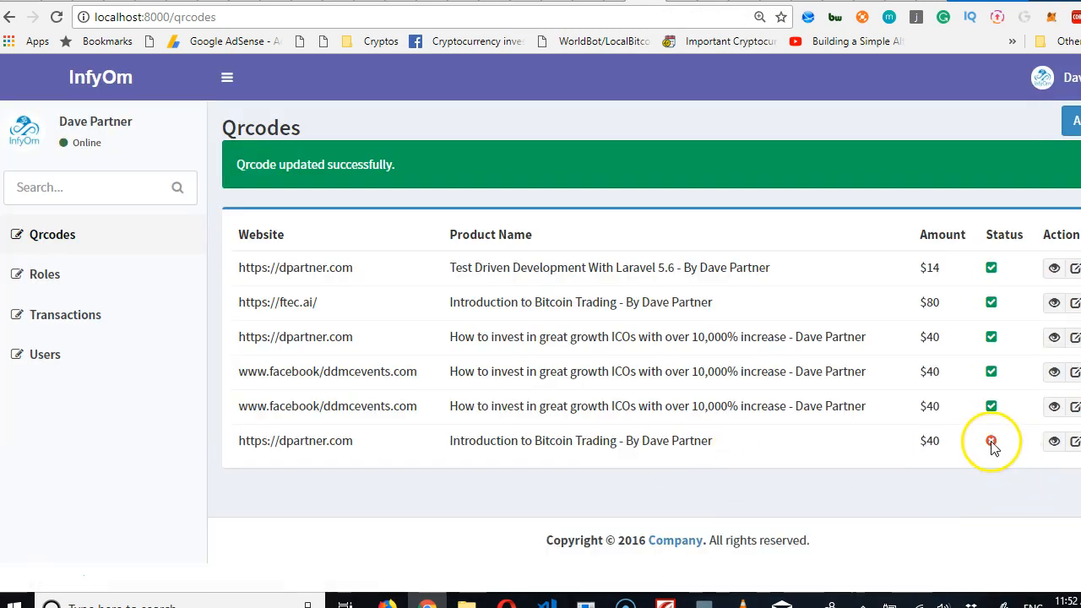
left_click(991, 439)
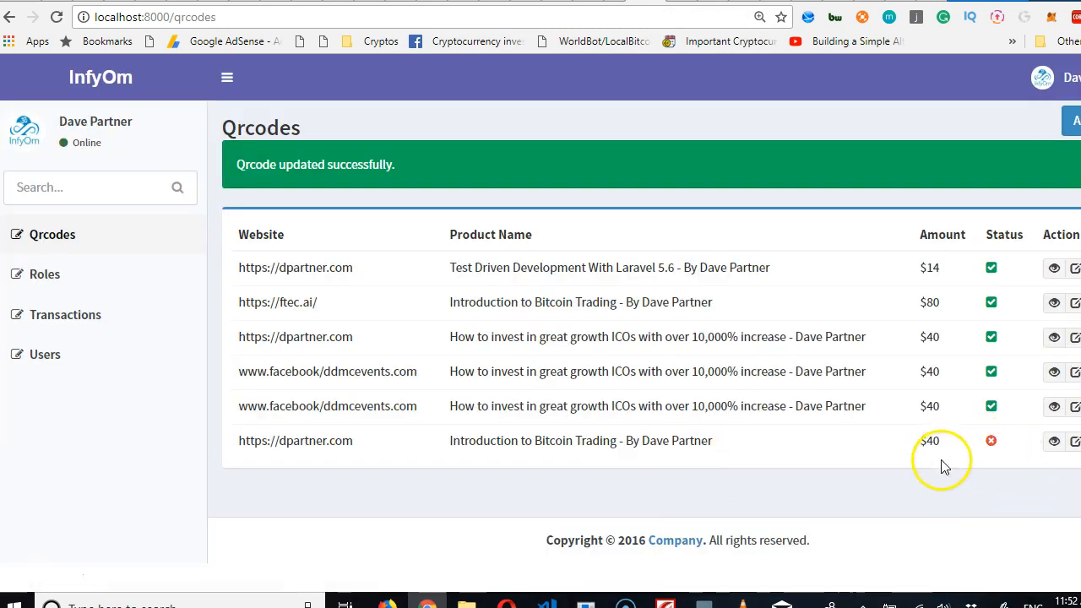
mouse_move(992, 439)
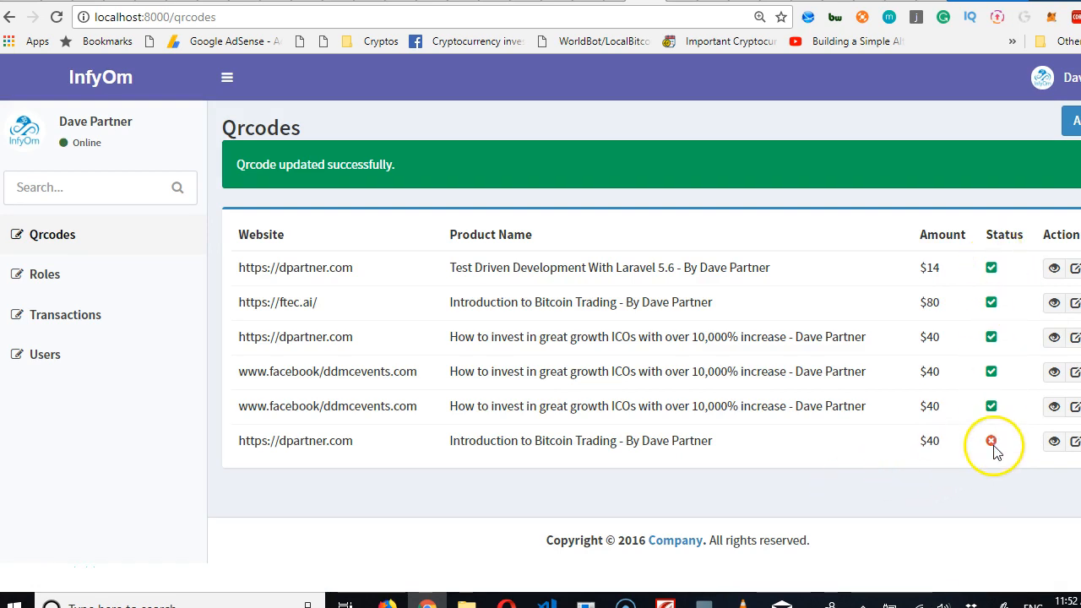
left_click(991, 439)
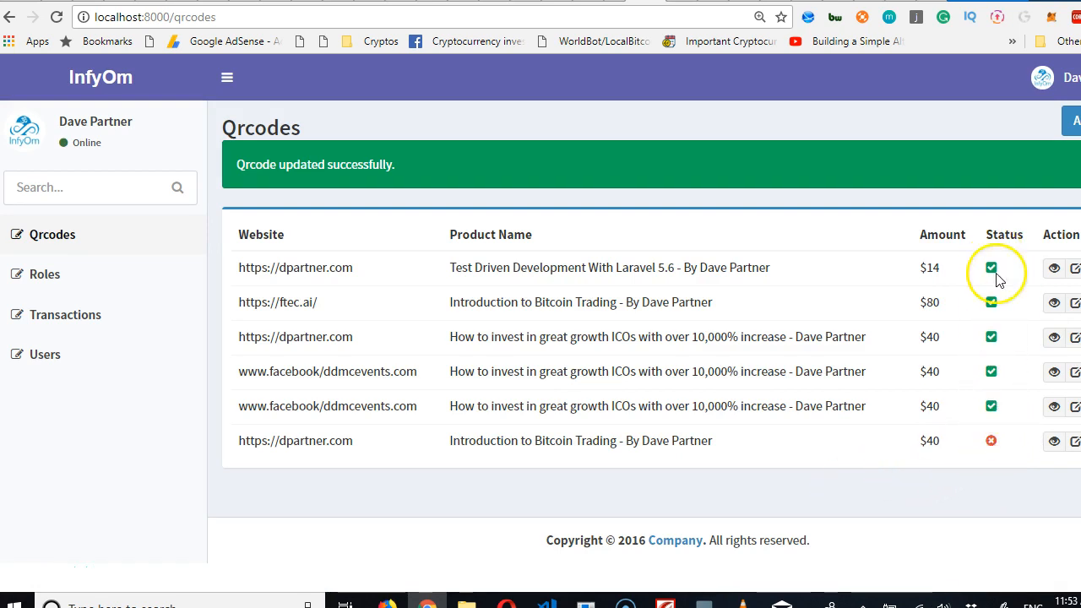